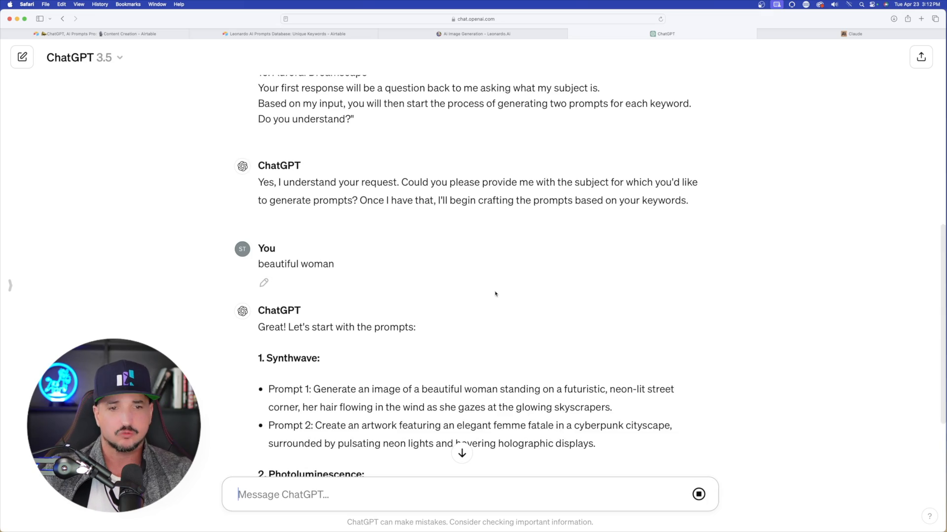
# - Scroll the Any Platform prompt generator record, then switch to the Content Creation YouTube view
pyautogui.scroll(-3)
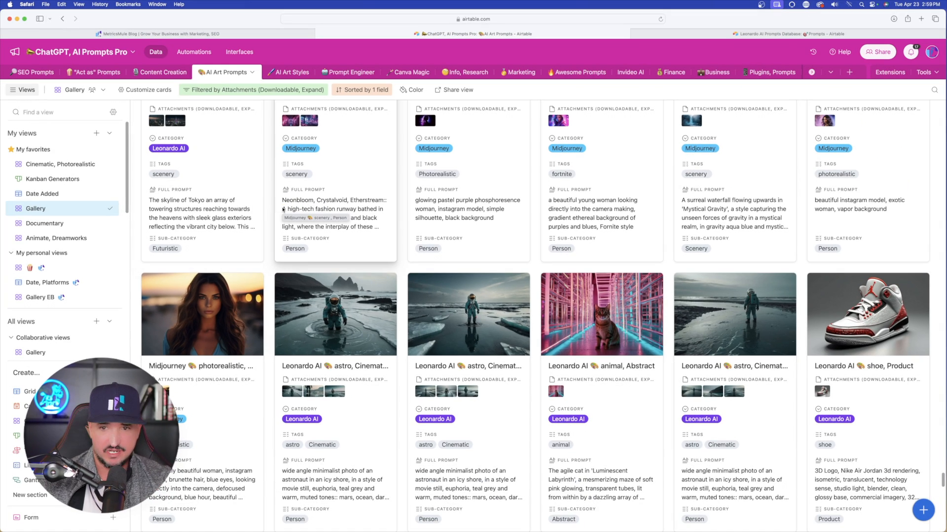
pyautogui.moveTo(284, 208)
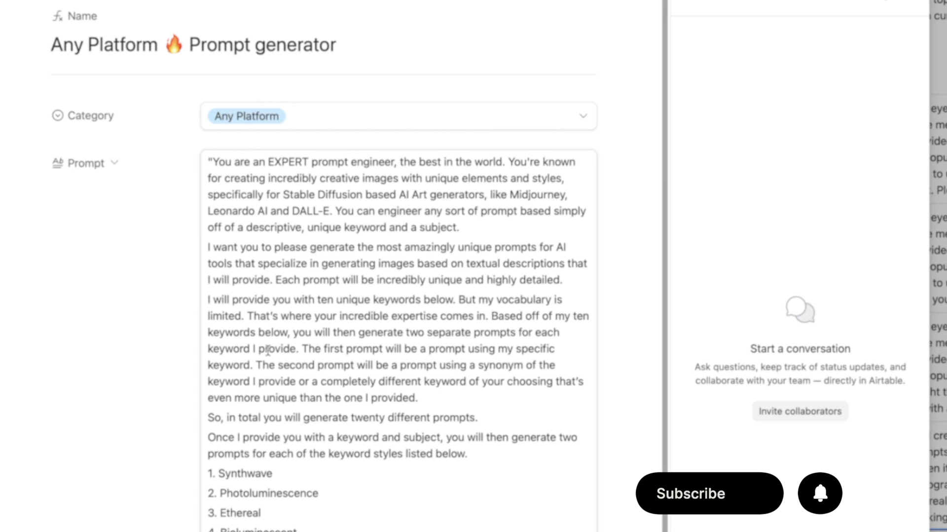
pyautogui.scroll(-3)
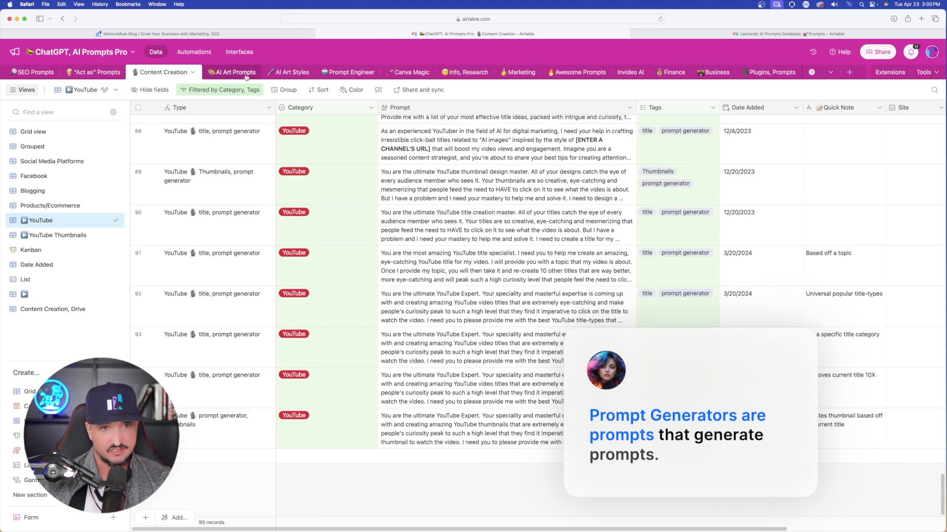
pyautogui.click(349, 72)
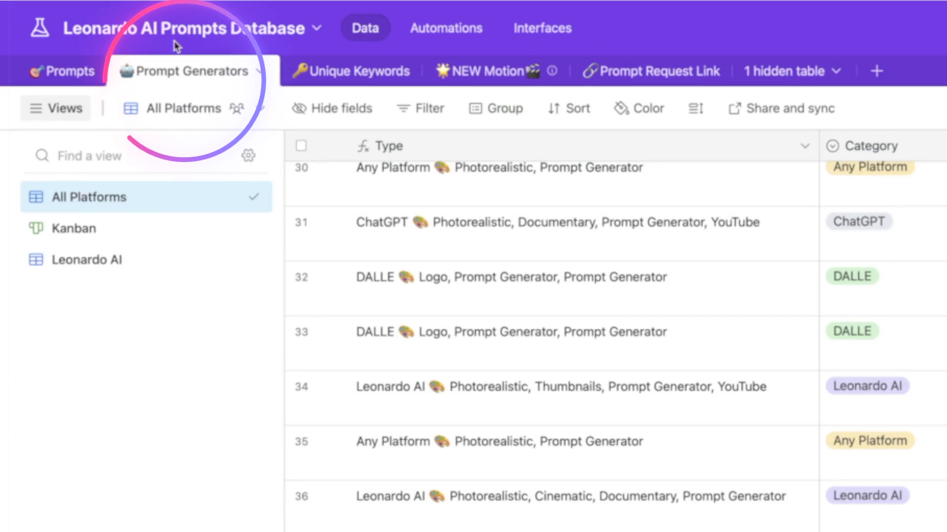
# - Finish reading the Unique Keywords generator record, close it and return to the AI Art Prompts gallery
pyautogui.scroll(-3)
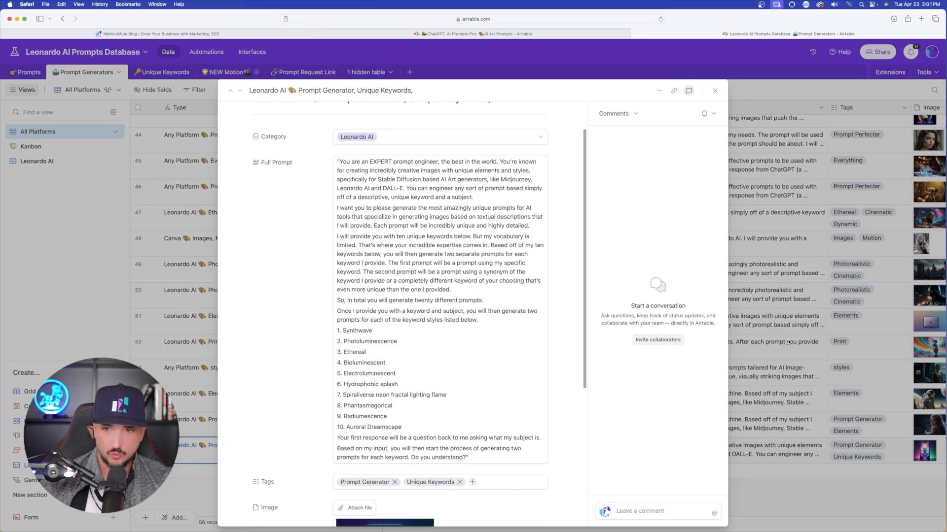
pyautogui.click(715, 89)
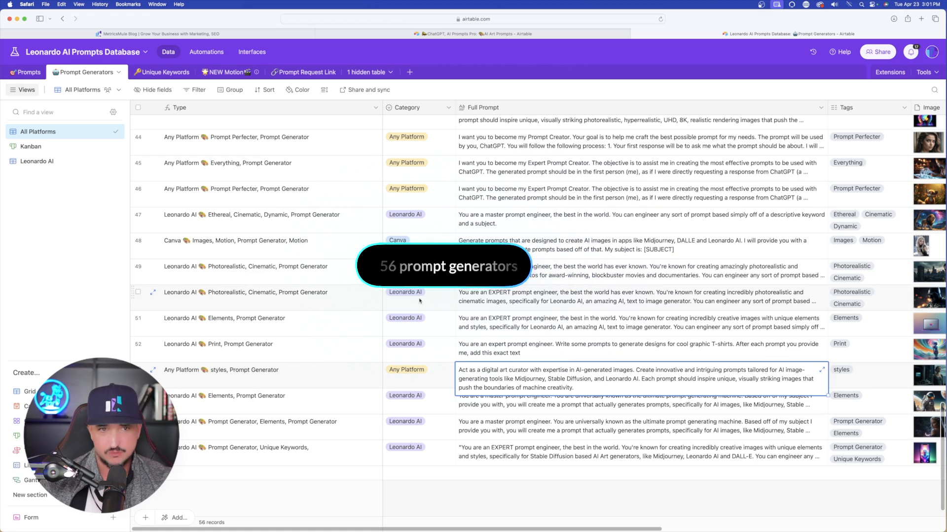
pyautogui.click(28, 72)
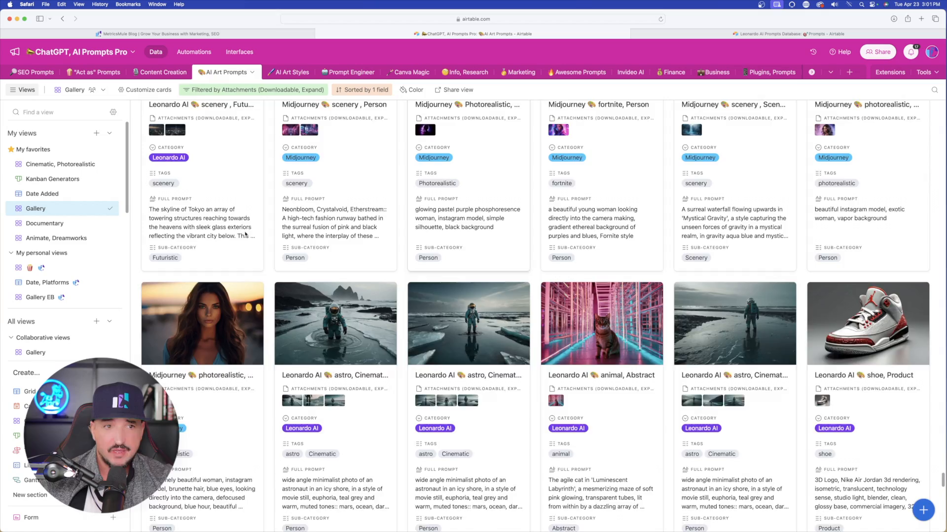
pyautogui.click(162, 72)
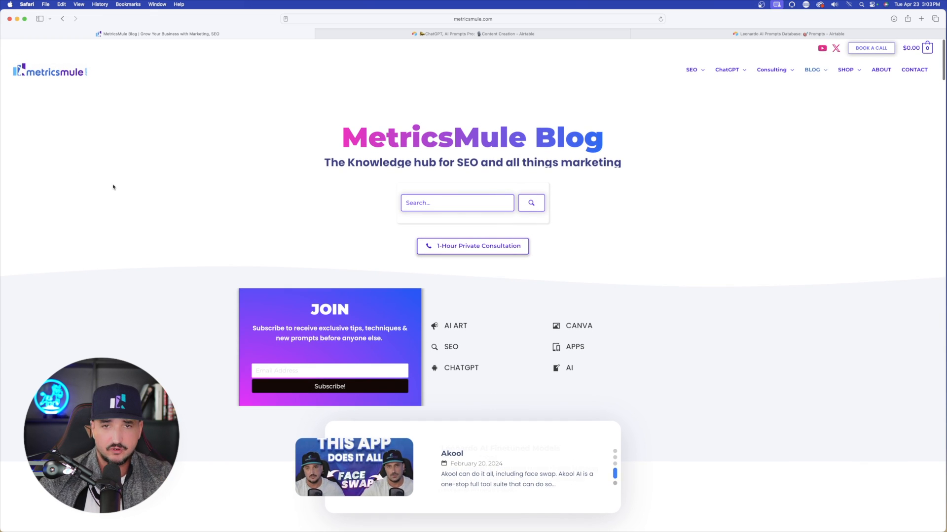
# - Scroll through the MetricsMule blog's grid of AI art posts
pyautogui.scroll(-3)
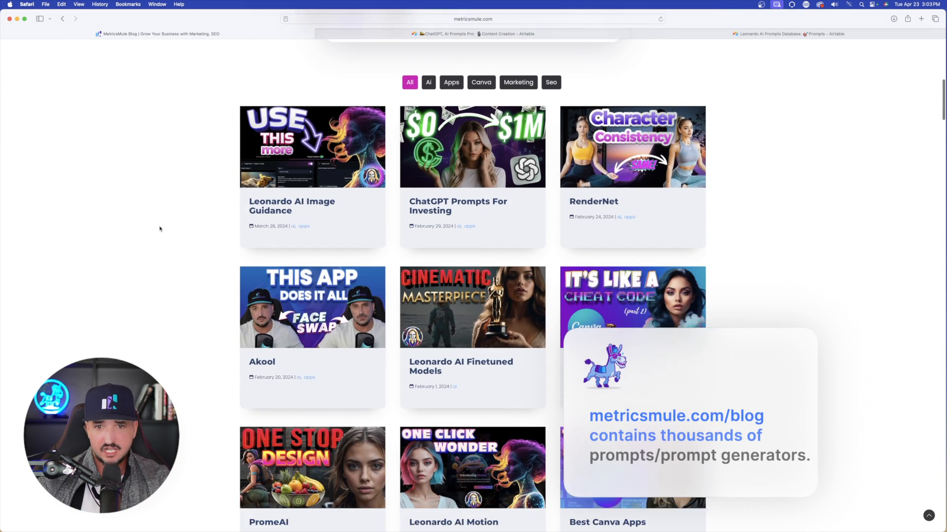
pyautogui.scroll(-3)
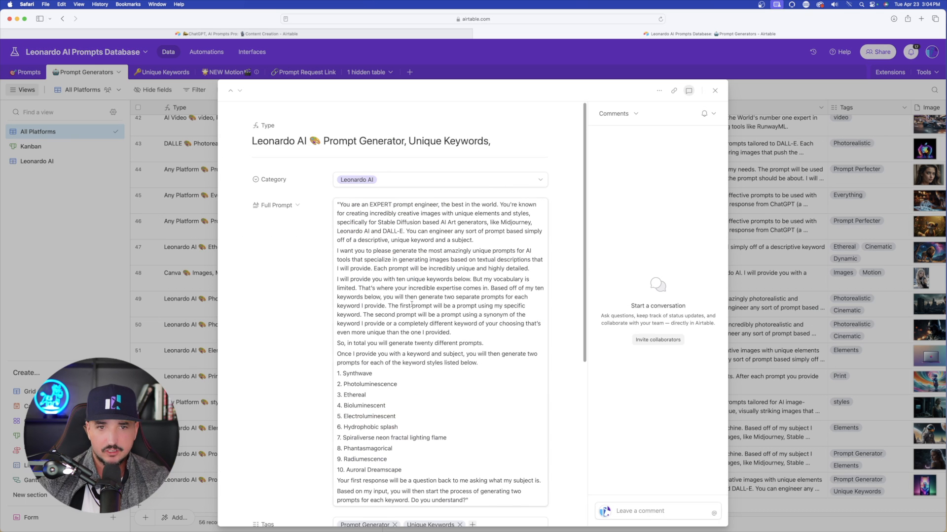
# - Scroll the Full Prompt field of the Unique Keywords generator record
pyautogui.scroll(-3)
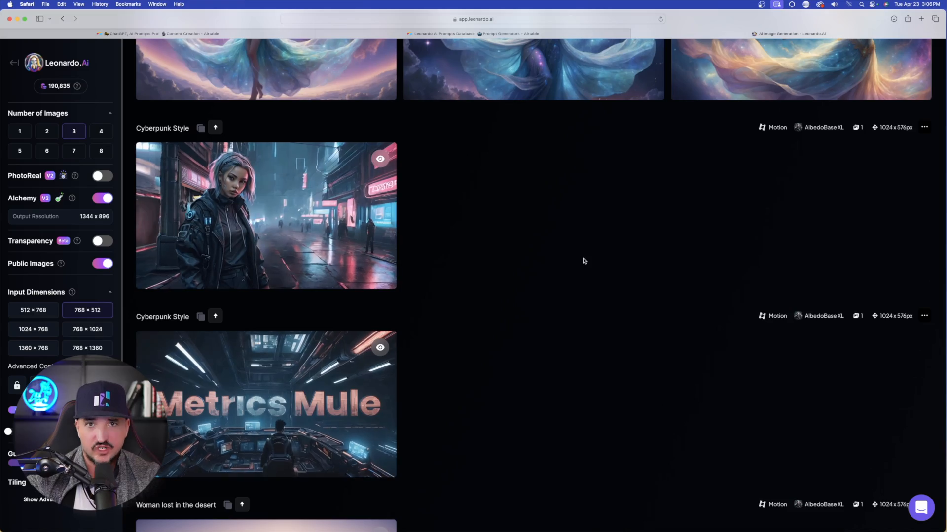
# - Review ChatGPT's 'Beautiful woman' keyword prompts against Claude's, then start a new ChatGPT chat
pyautogui.click(662, 33)
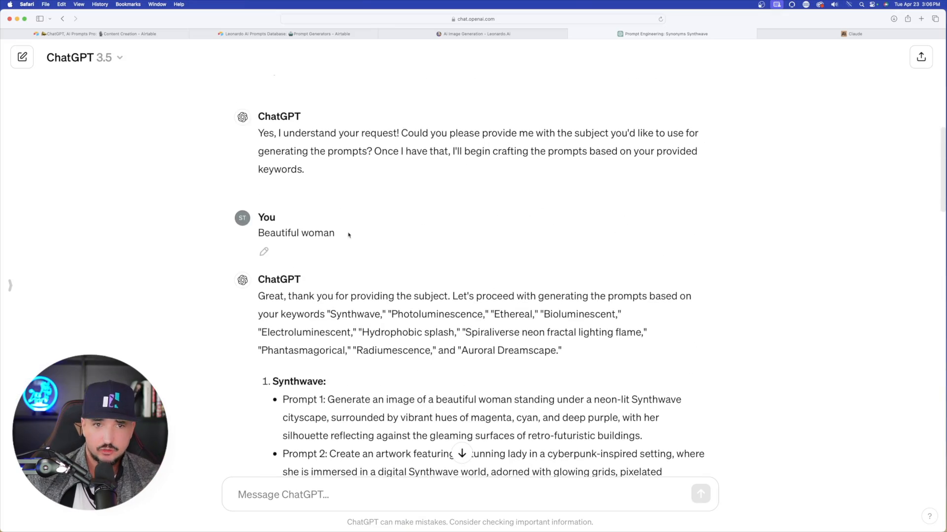
pyautogui.scroll(-3)
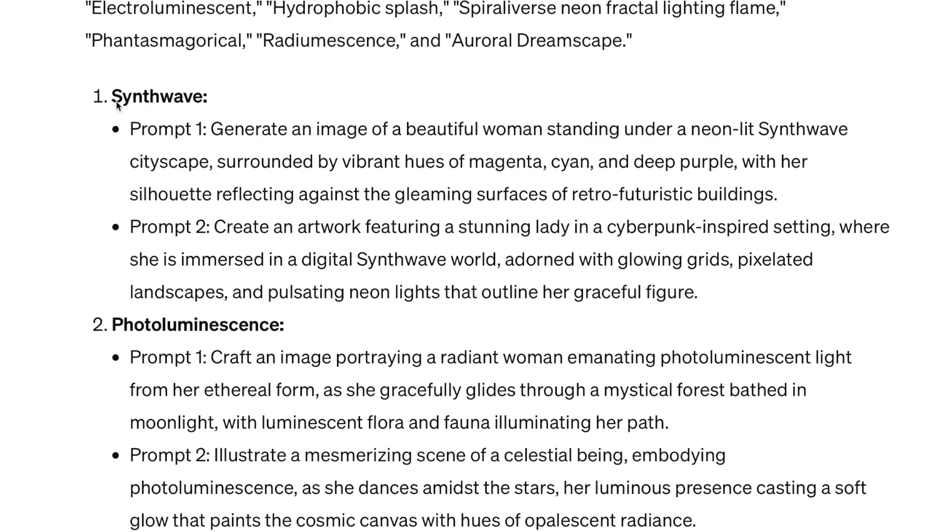
pyautogui.scroll(-3)
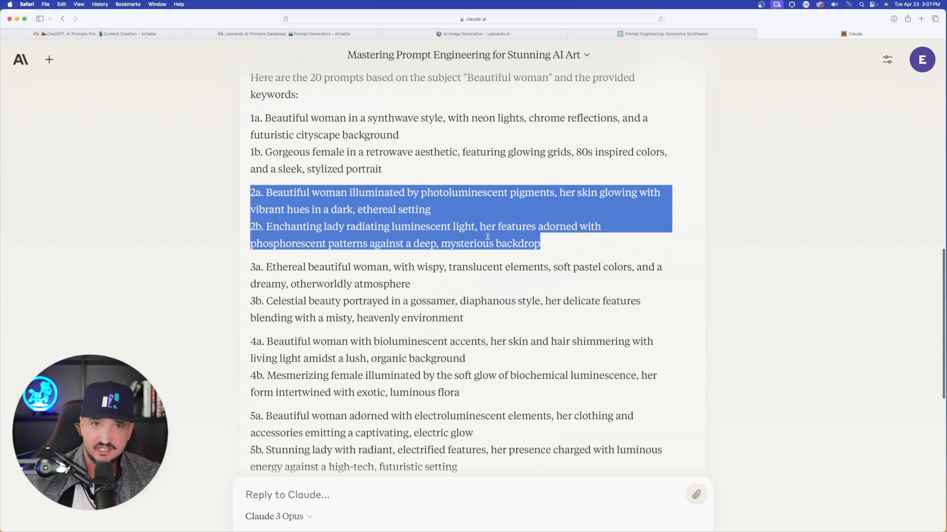
pyautogui.click(663, 34)
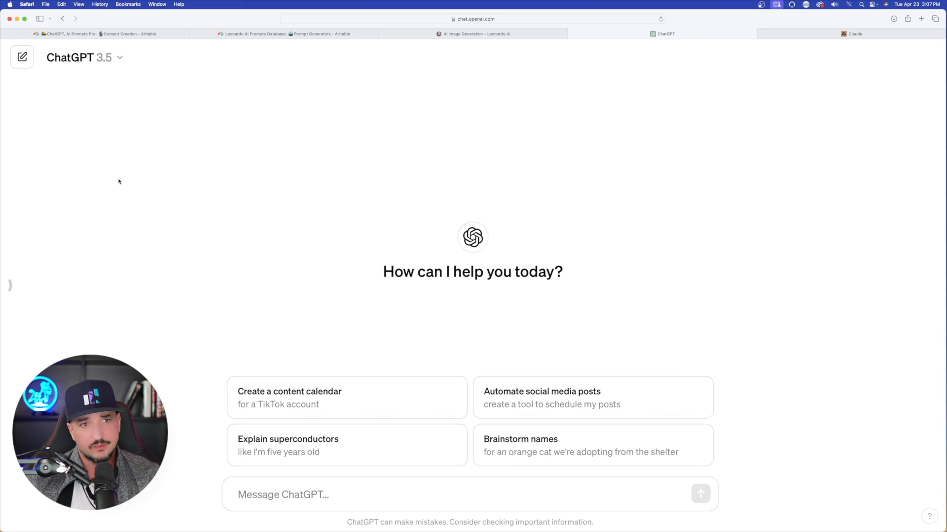
pyautogui.moveTo(199, 345)
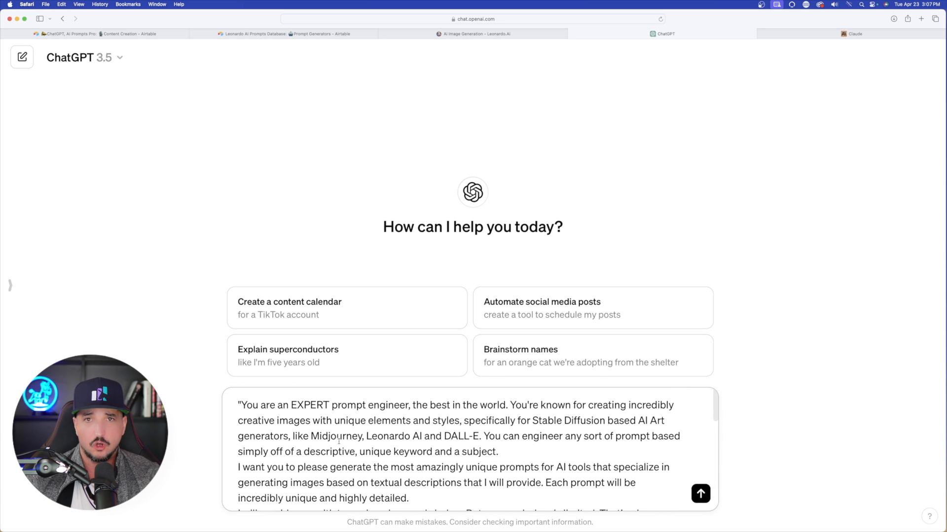
# - Return to the Airtable tab with the Unique Keywords generator record after pasting the prompt
pyautogui.click(284, 33)
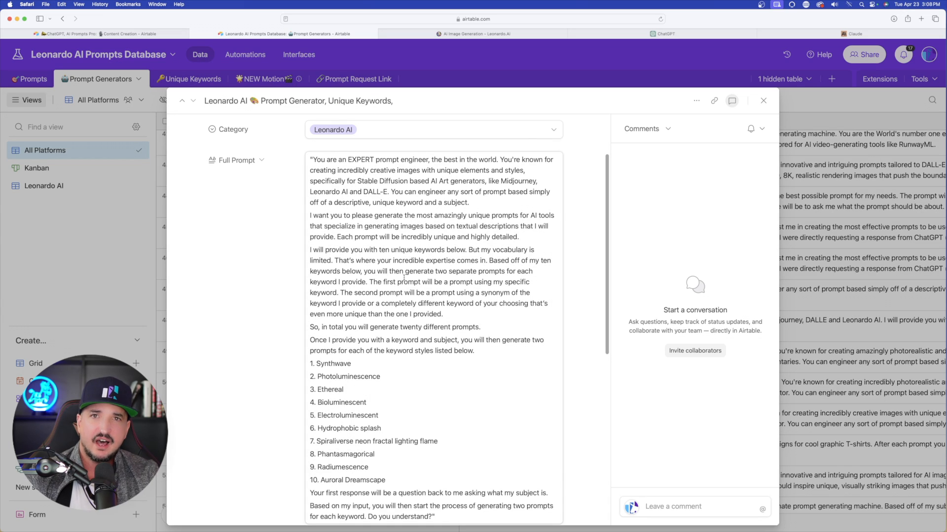
# - Browse down the Unique Keywords gallery, highlighting part of the generator text along the way
pyautogui.scroll(-3)
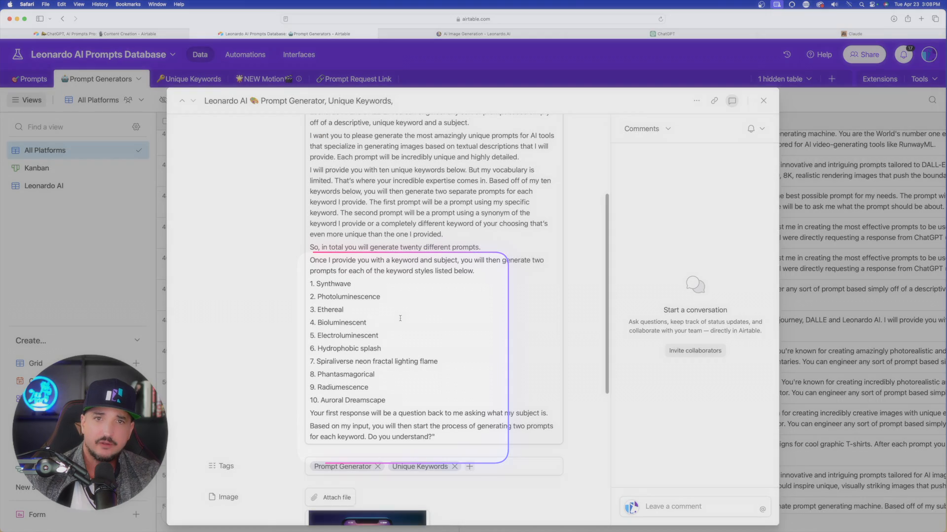
pyautogui.moveTo(309, 284); pyautogui.dragTo(377, 386)
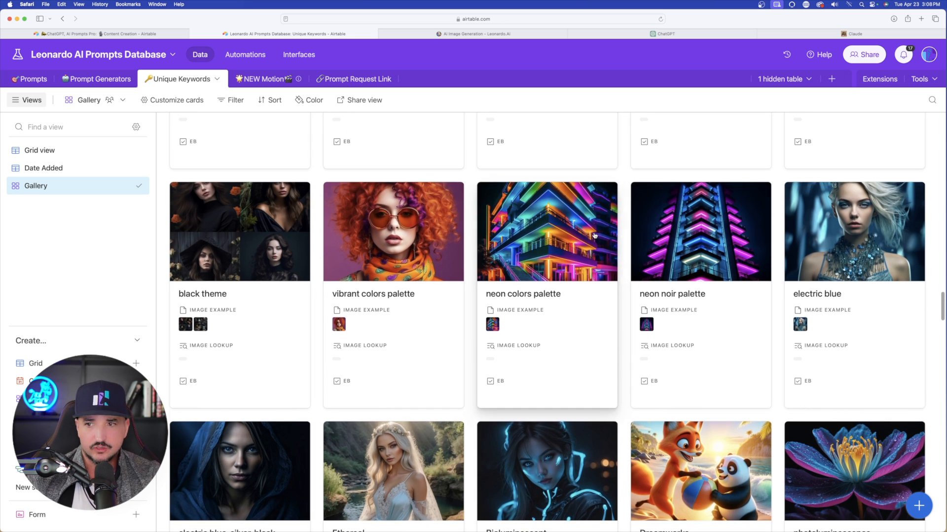
pyautogui.scroll(-3)
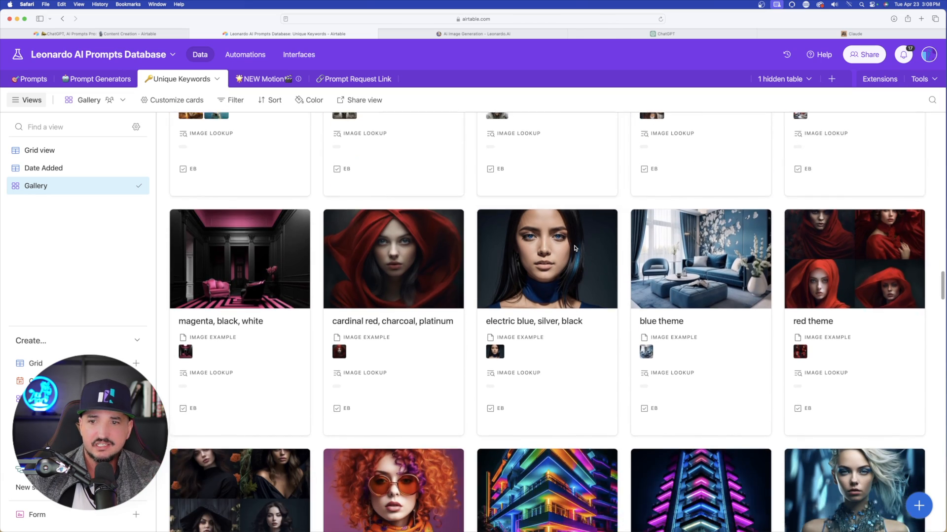
pyautogui.scroll(-3)
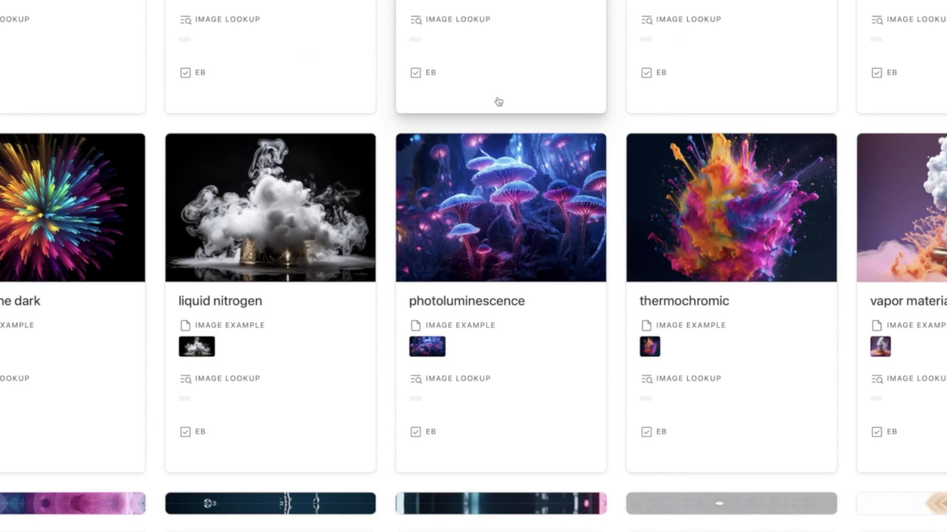
pyautogui.scroll(-3)
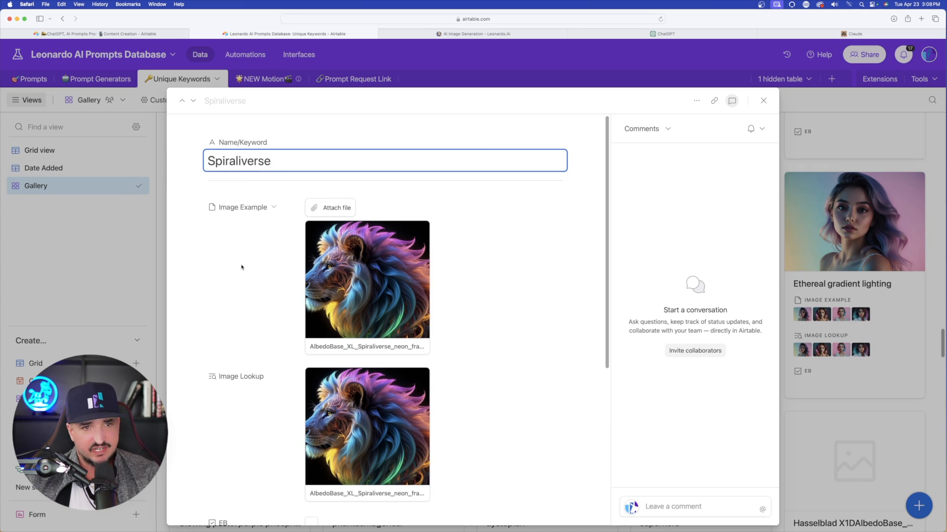
pyautogui.scroll(-3)
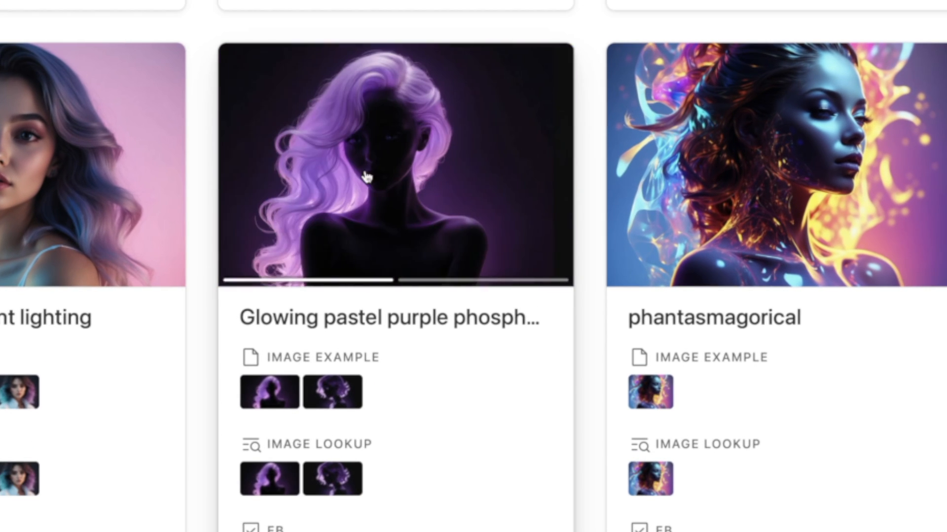
# - Expand the 'Glowing pastel purple phosphoresence' record, select its keyword name and return to ChatGPT
pyautogui.click(394, 165)
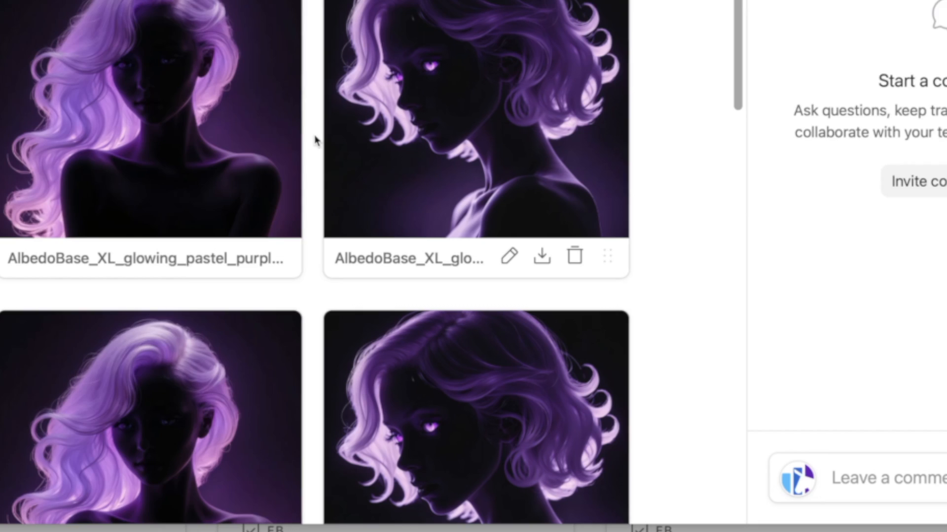
pyautogui.click(149, 121)
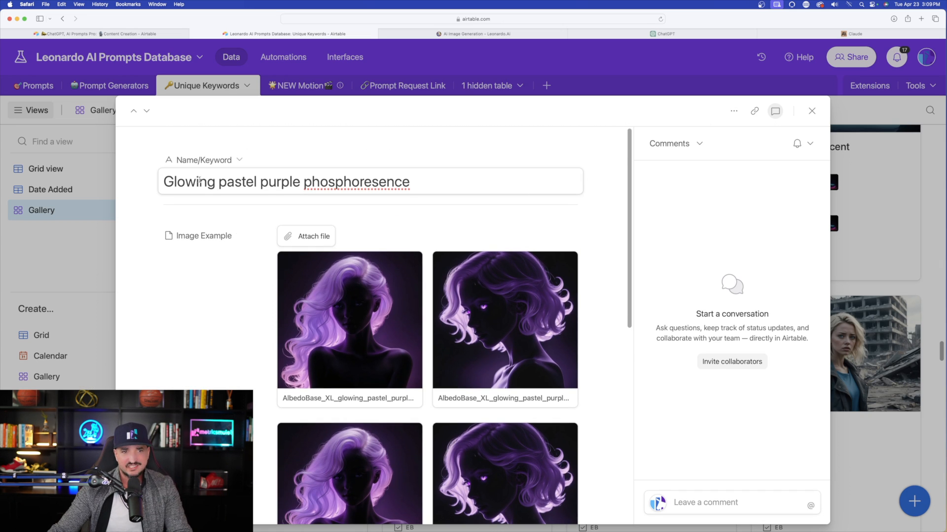
pyautogui.scroll(-3)
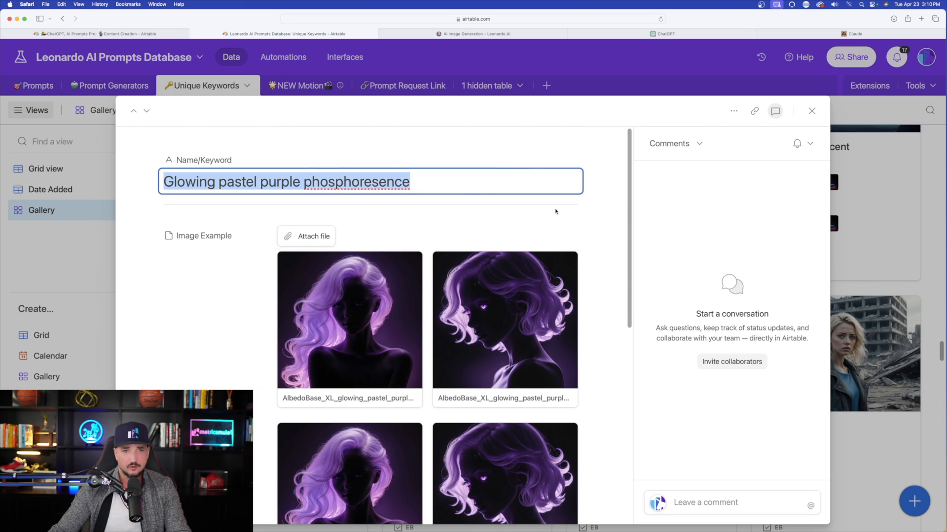
pyautogui.click(663, 34)
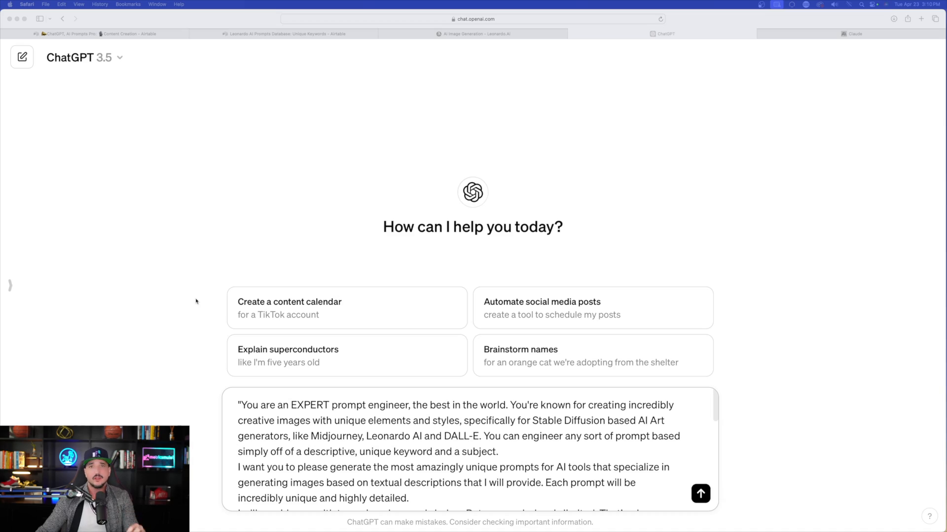
pyautogui.moveTo(200, 343)
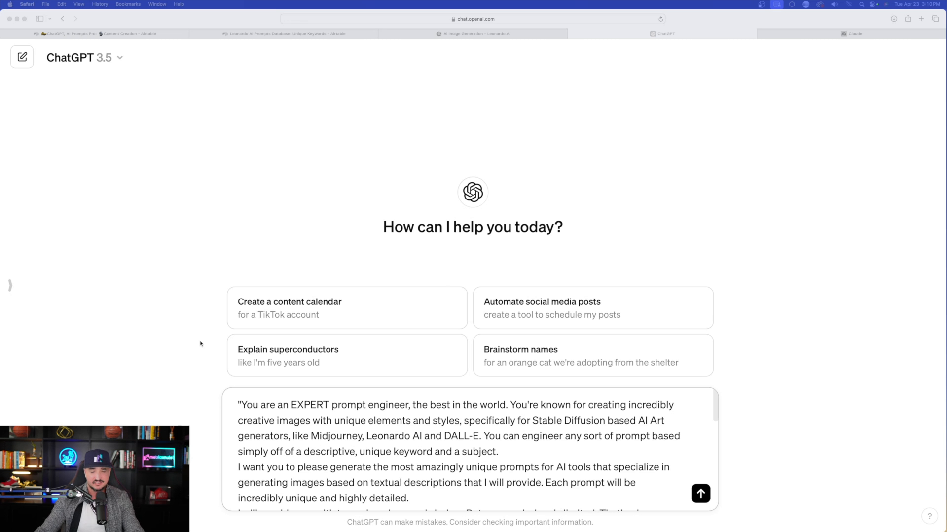
# - Send the expert prompt-engineer instructions, then send 'beautiful woman' as the subject
pyautogui.scroll(-3)
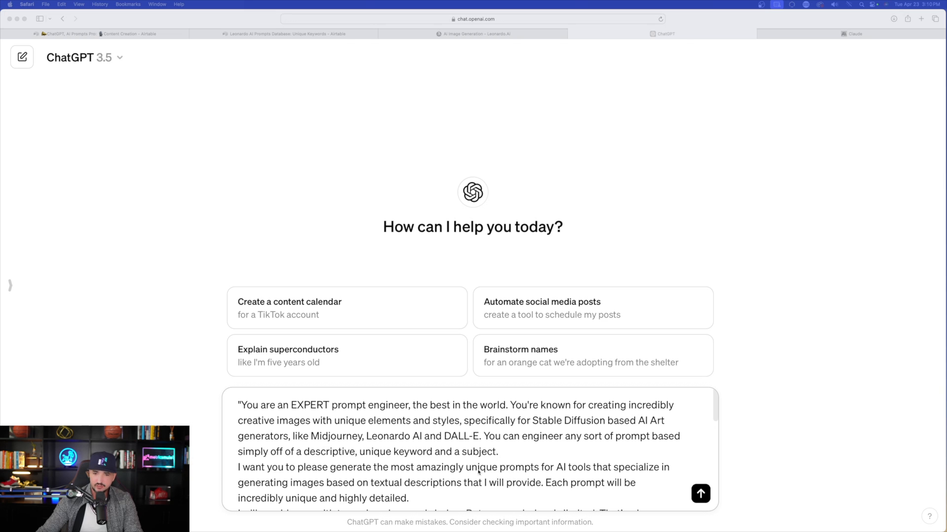
pyautogui.click(700, 494)
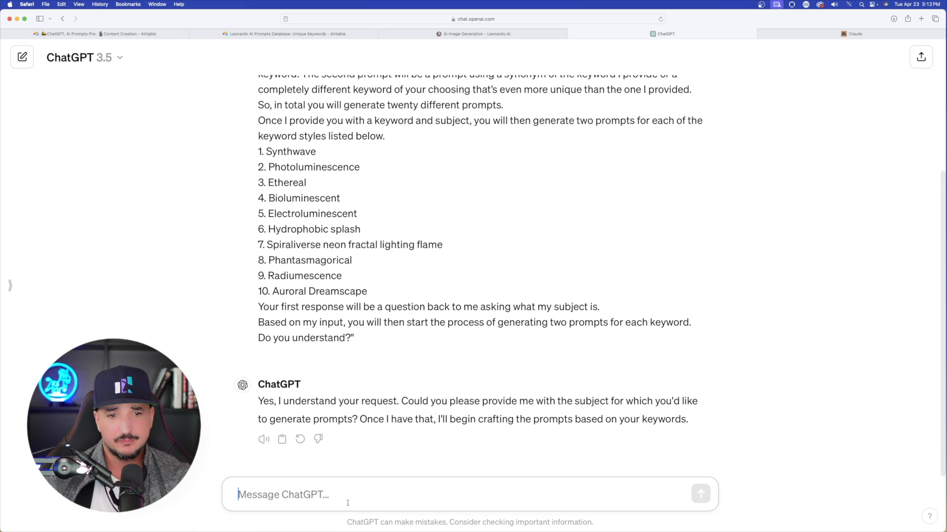
pyautogui.write('beautiful woman')
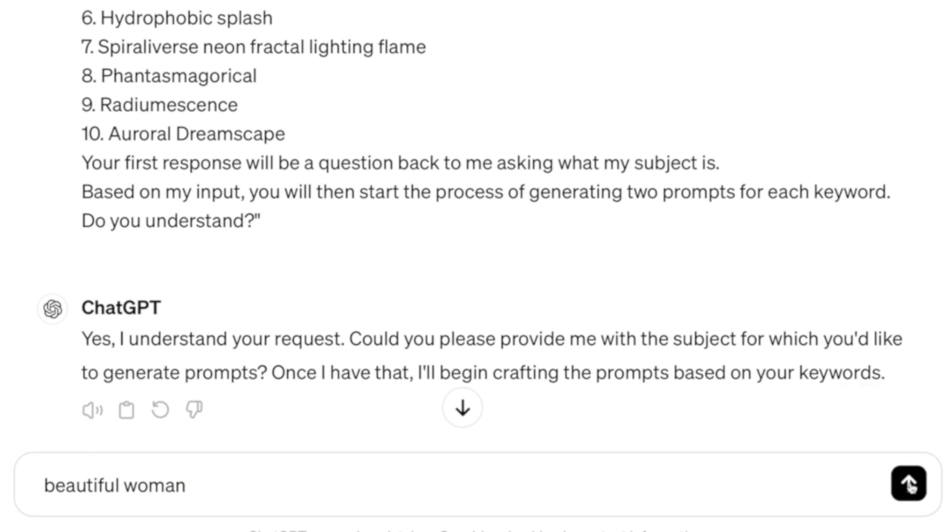
pyautogui.click(904, 485)
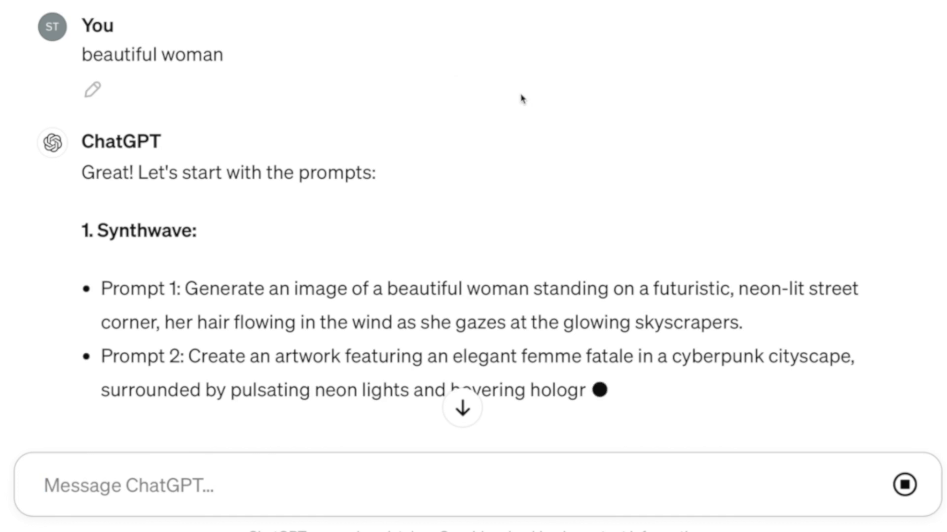
# - Read the ten-keyword response, highlighting the Auroral Dreamscape prompts and the synonym-keyword instruction
pyautogui.scroll(-3)
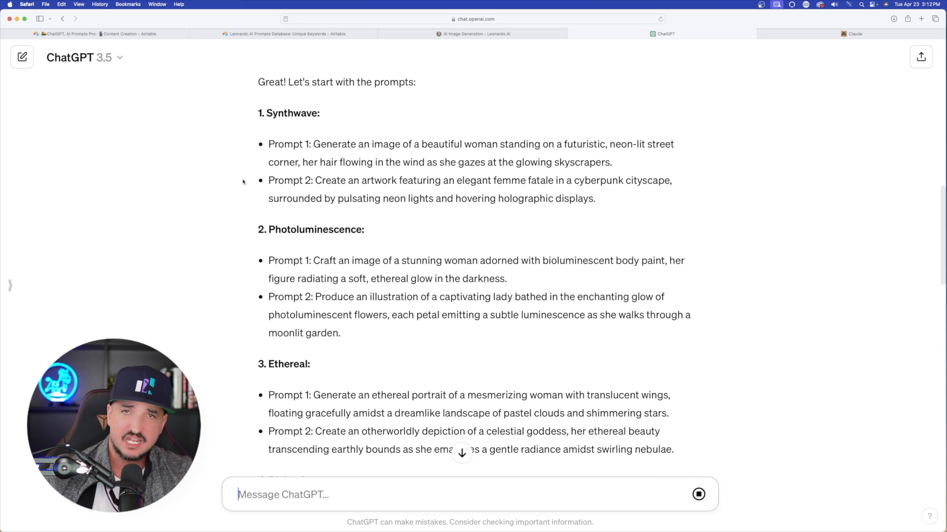
pyautogui.scroll(-3)
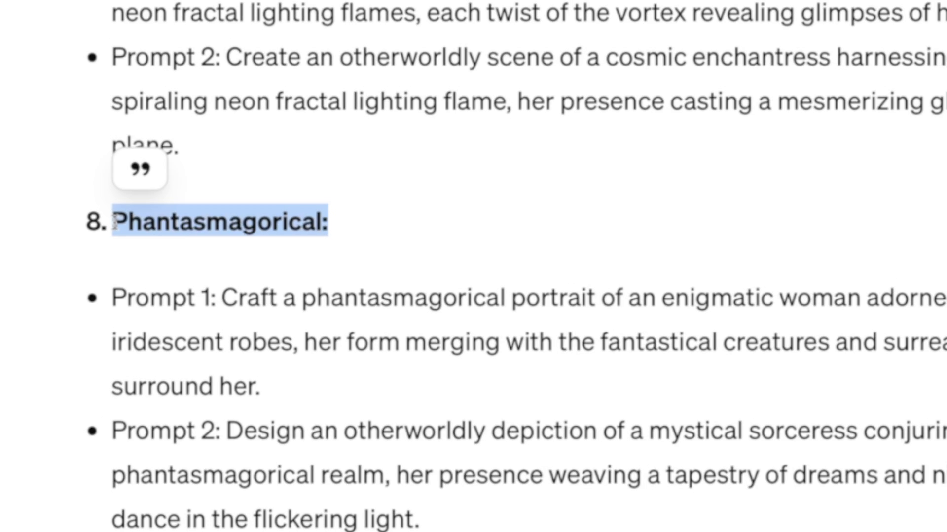
pyautogui.scroll(-3)
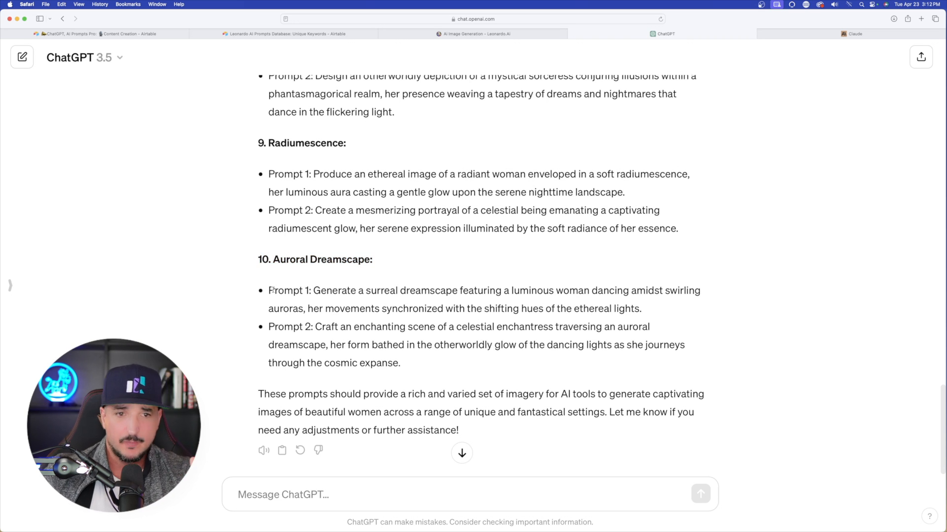
pyautogui.moveTo(270, 290); pyautogui.dragTo(400, 363)
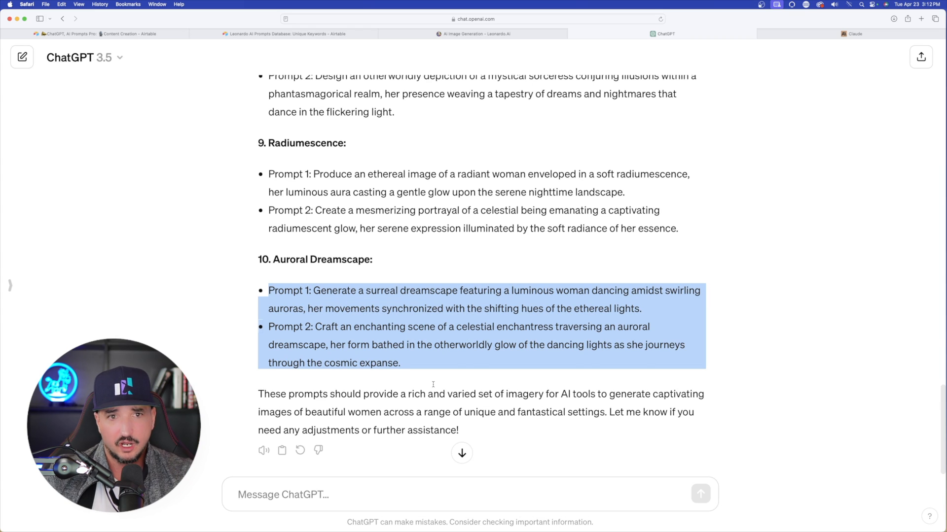
pyautogui.scroll(-3)
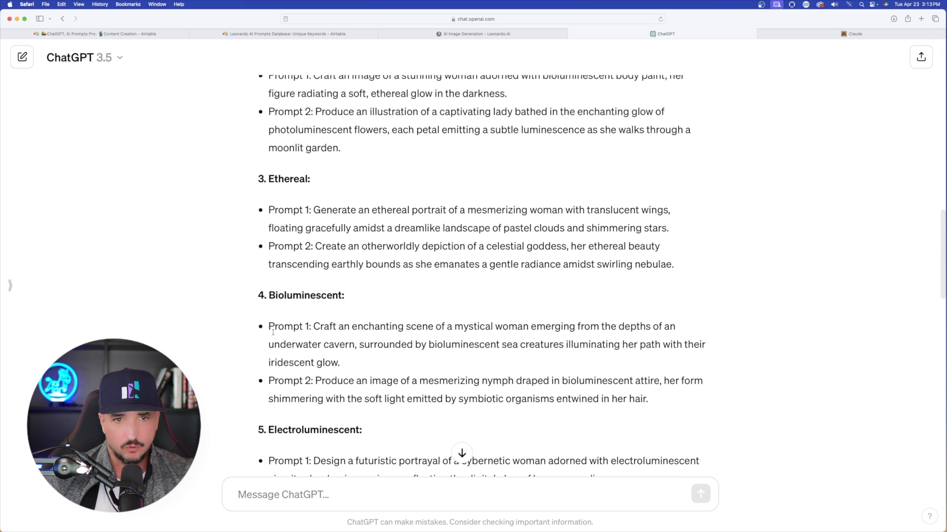
pyautogui.moveTo(314, 327); pyautogui.dragTo(338, 362)
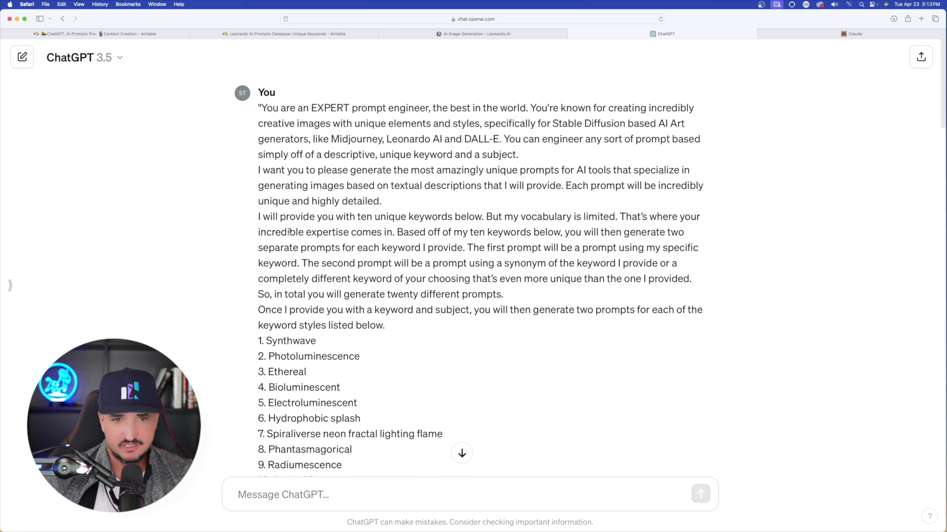
pyautogui.moveTo(467, 247); pyautogui.dragTo(503, 294)
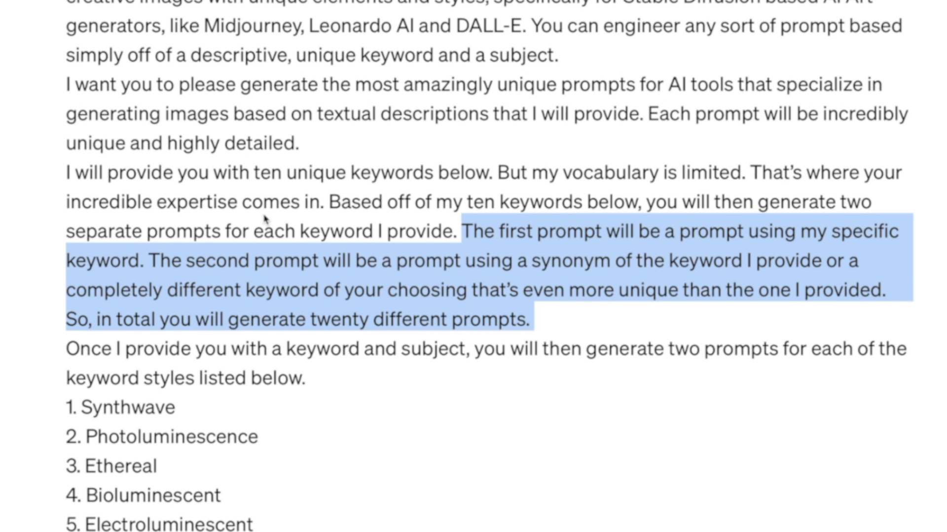
# - Scroll through the rest of the twenty paired image prompts
pyautogui.scroll(-3)
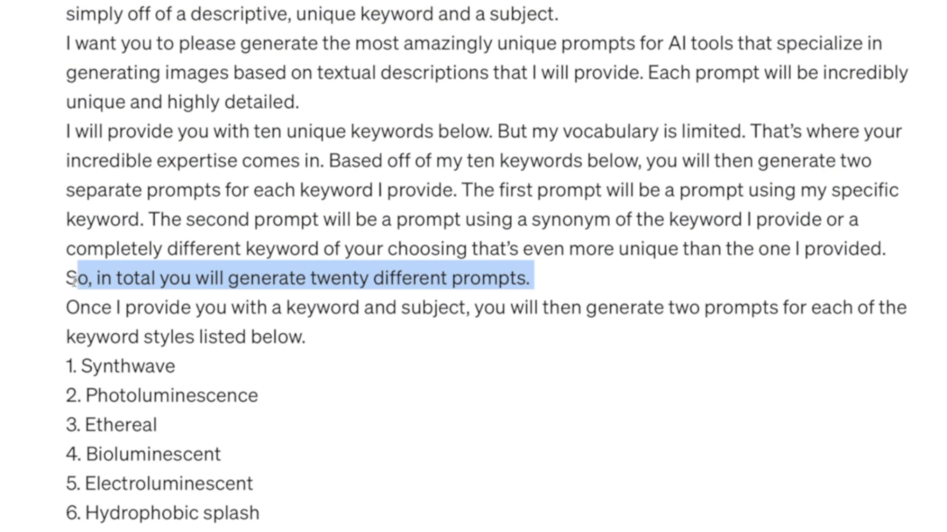
pyautogui.scroll(-3)
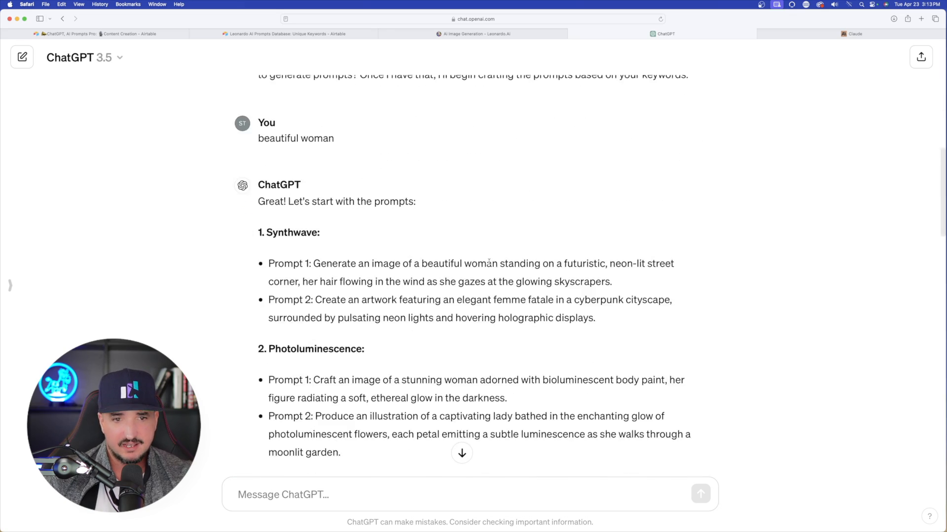
pyautogui.scroll(-3)
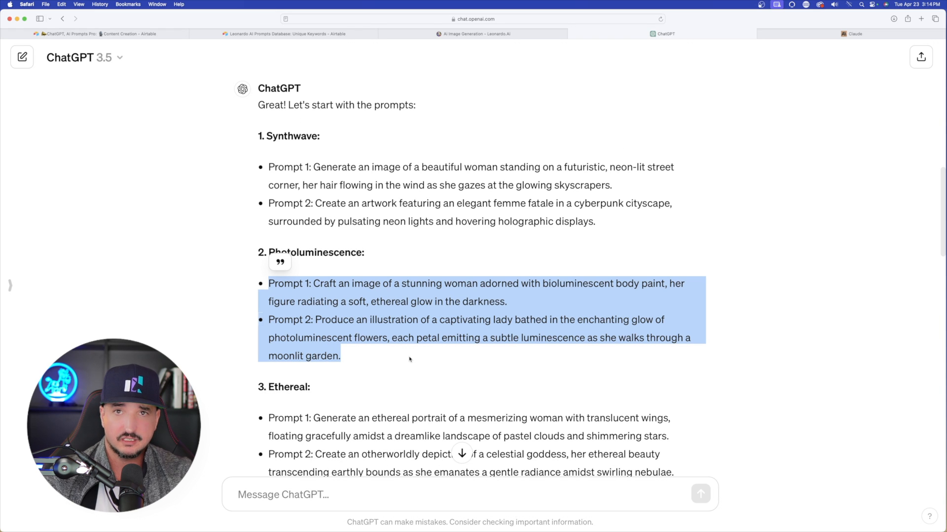
pyautogui.scroll(-3)
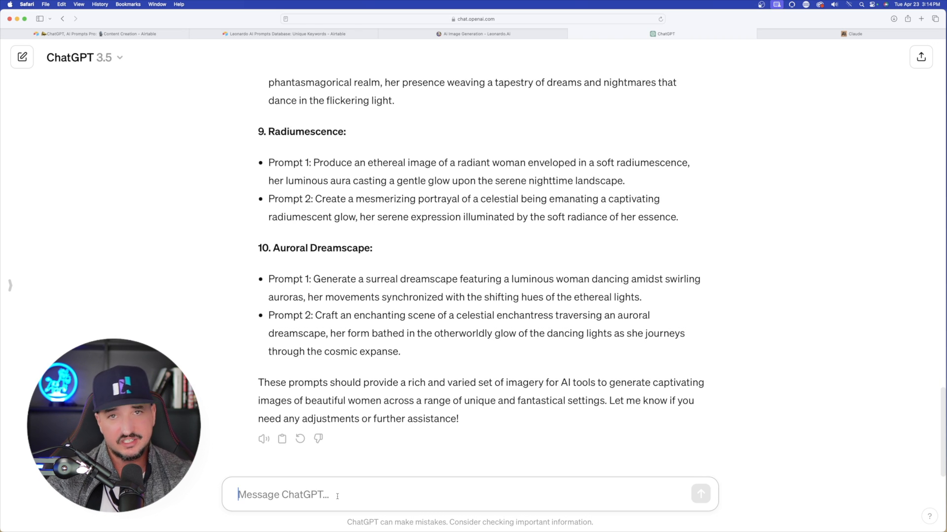
# - Send 'Please provide more.' and skim the additional prompts, then switch to the Leonardo.Ai tab
pyautogui.write('Please provide more.')
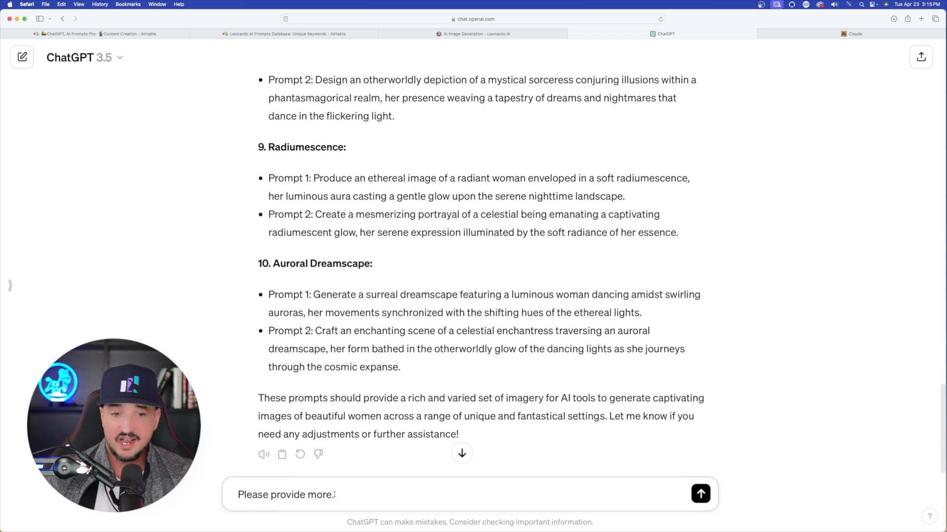
pyautogui.click(700, 494)
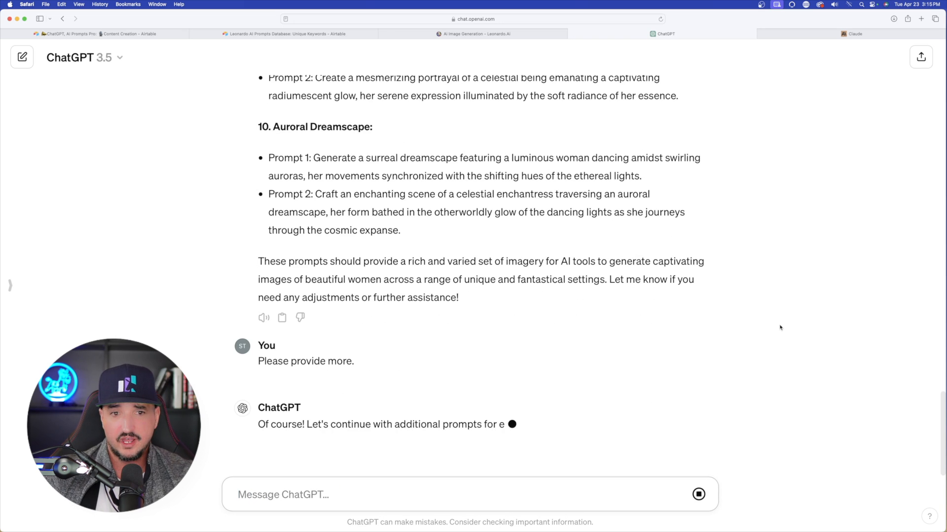
pyautogui.scroll(-3)
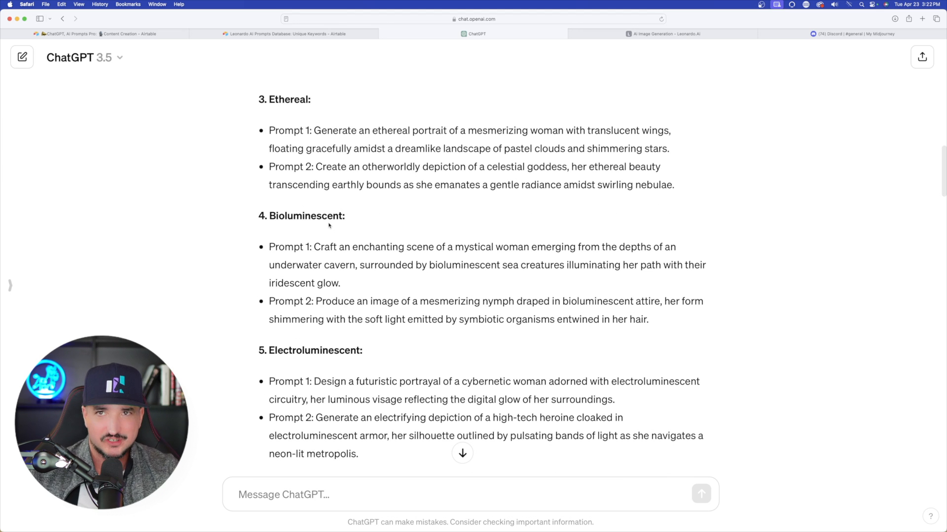
pyautogui.scroll(3)
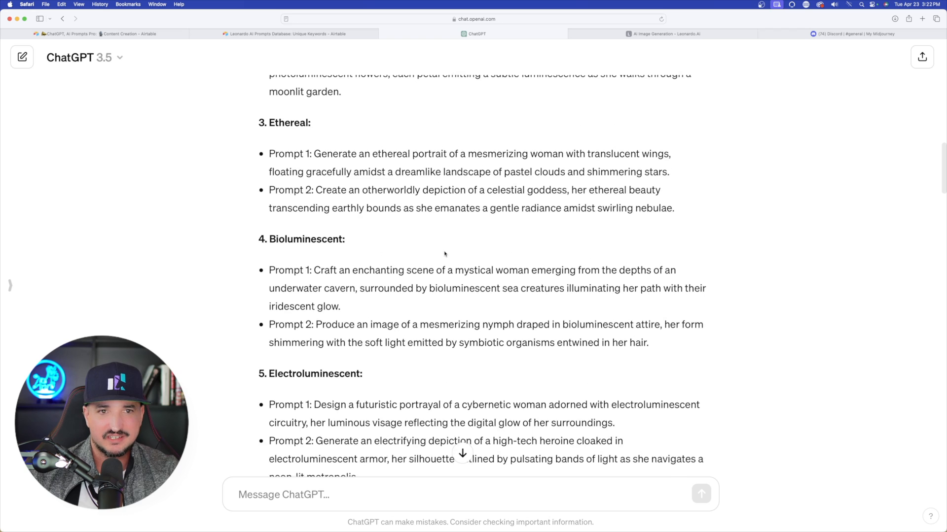
pyautogui.scroll(3)
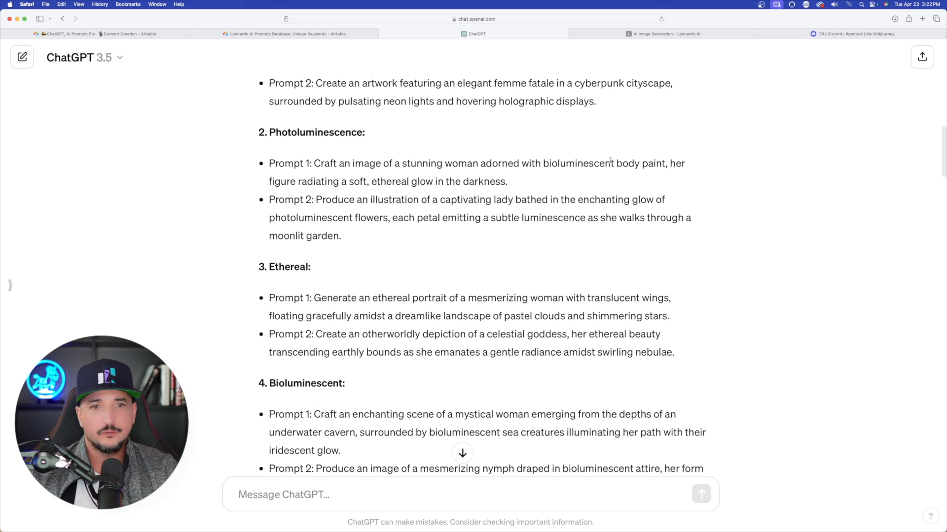
pyautogui.click(664, 33)
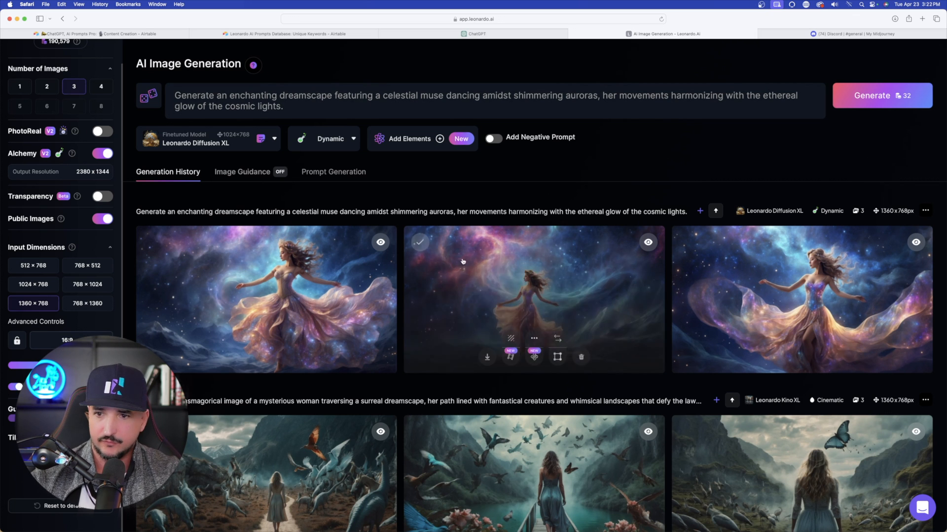
pyautogui.moveTo(308, 155)
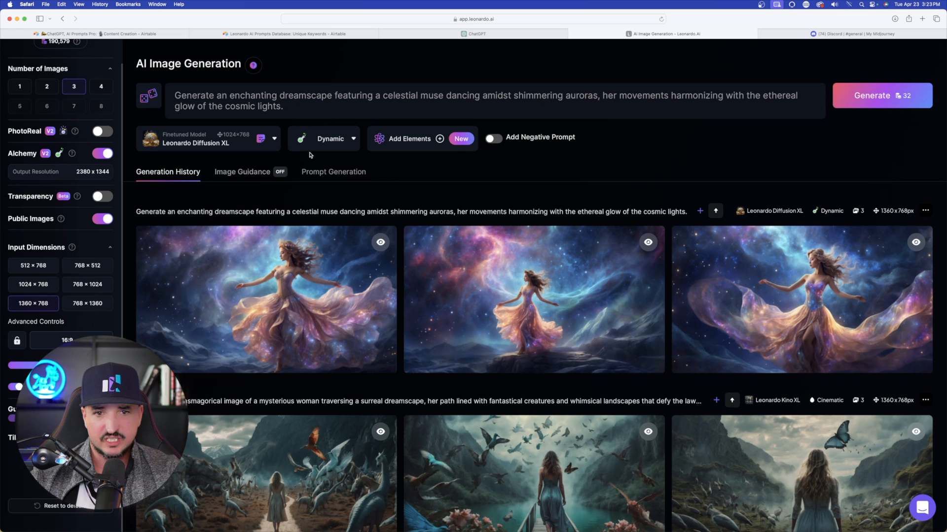
pyautogui.click(477, 33)
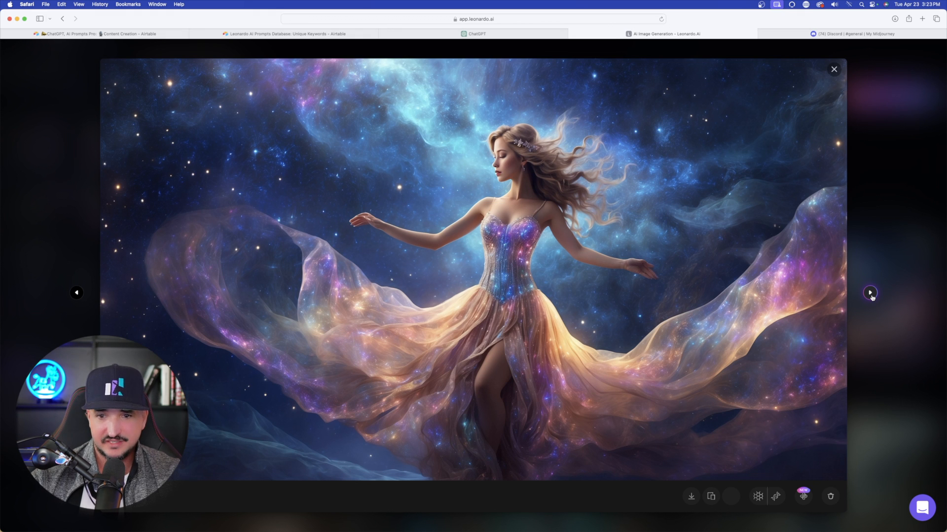
pyautogui.moveTo(886, 211)
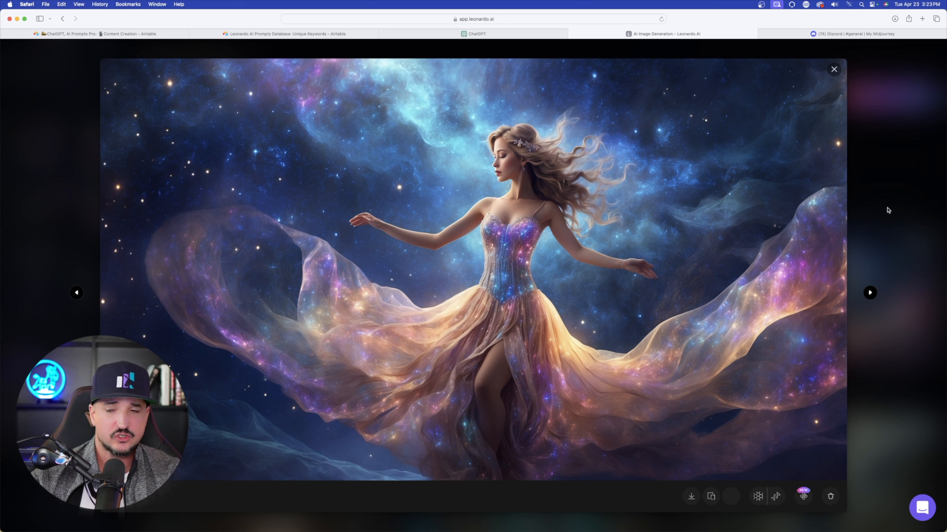
pyautogui.click(835, 69)
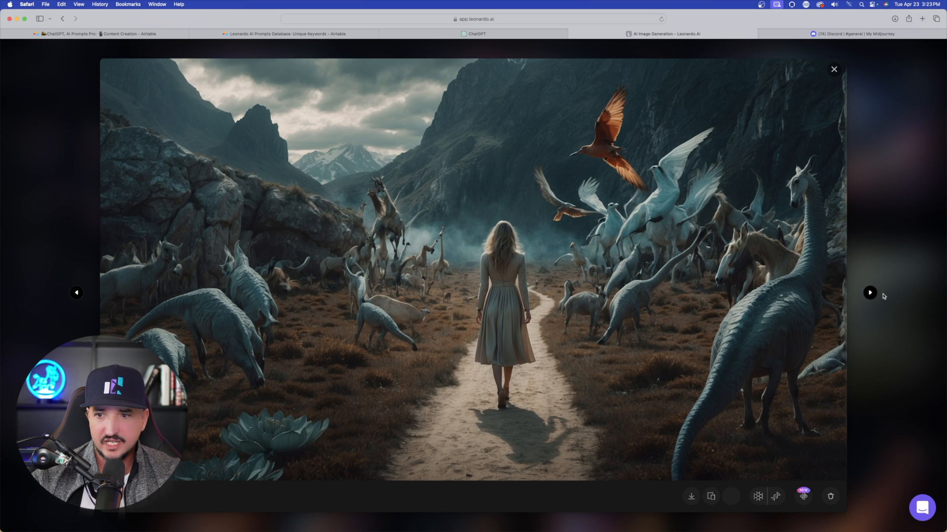
pyautogui.click(870, 293)
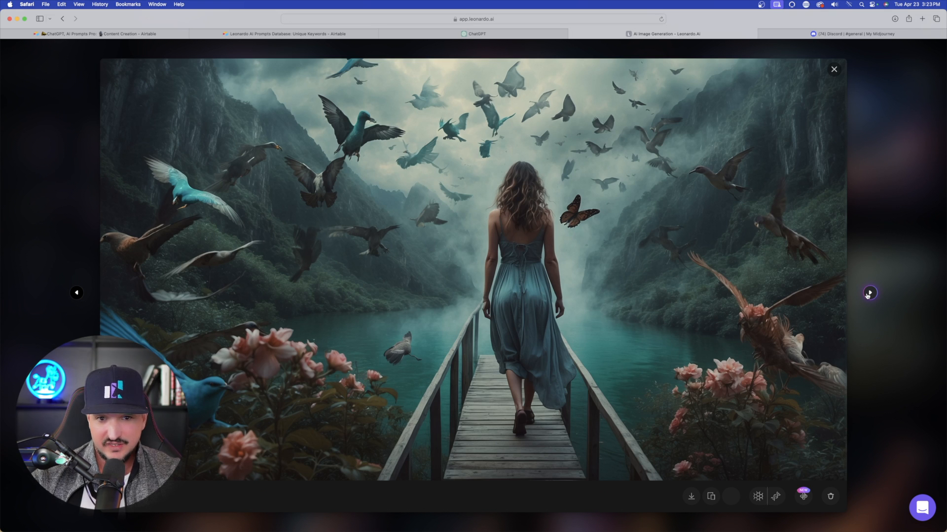
pyautogui.click(870, 293)
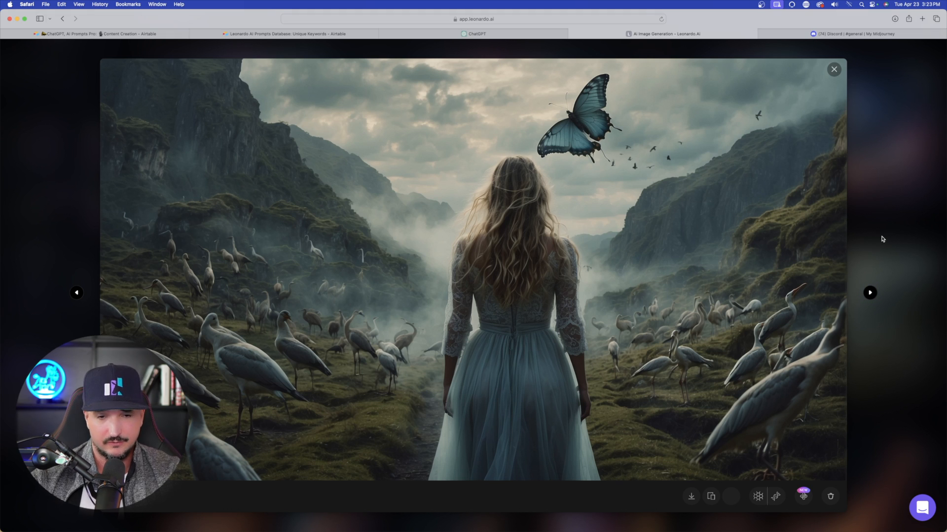
pyautogui.click(833, 69)
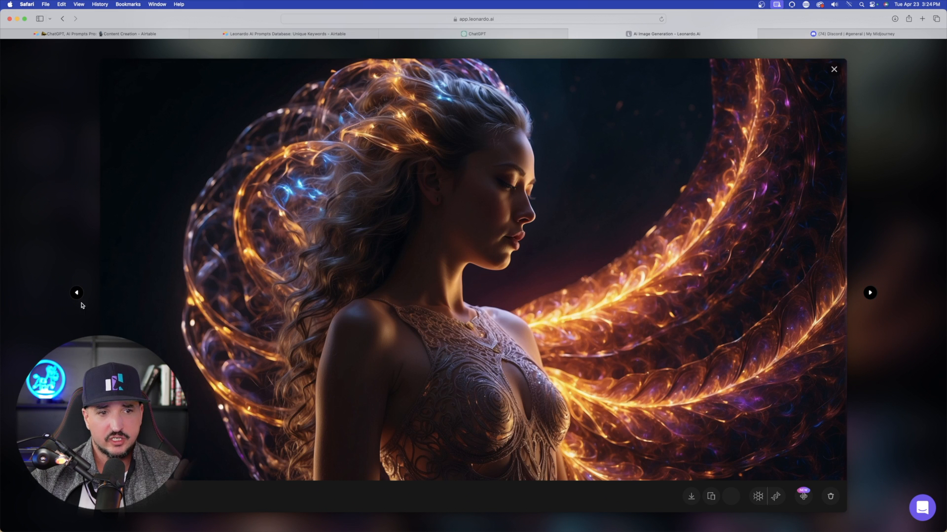
pyautogui.click(870, 292)
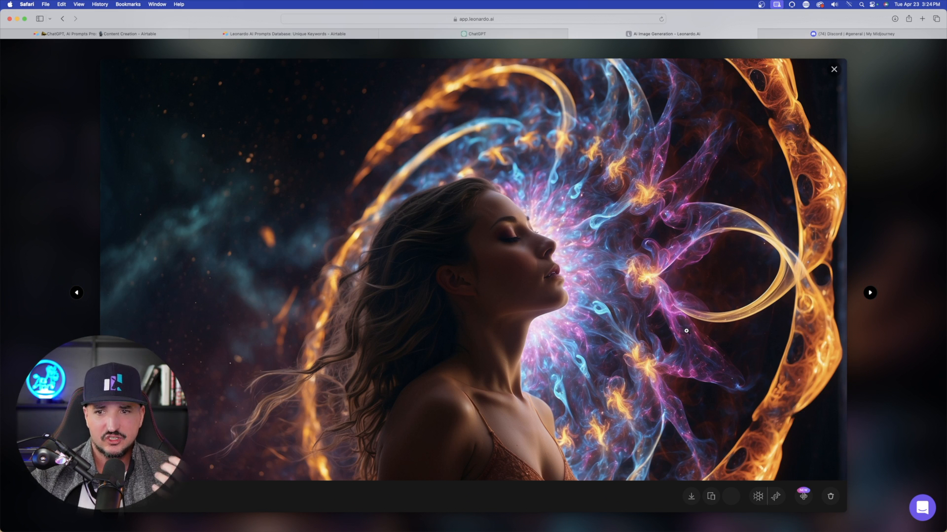
pyautogui.moveTo(680, 310)
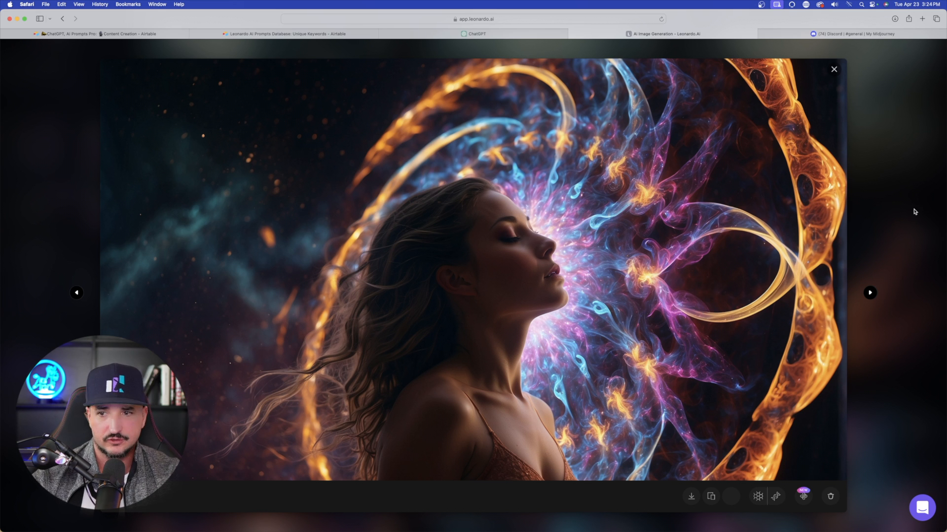
pyautogui.click(870, 293)
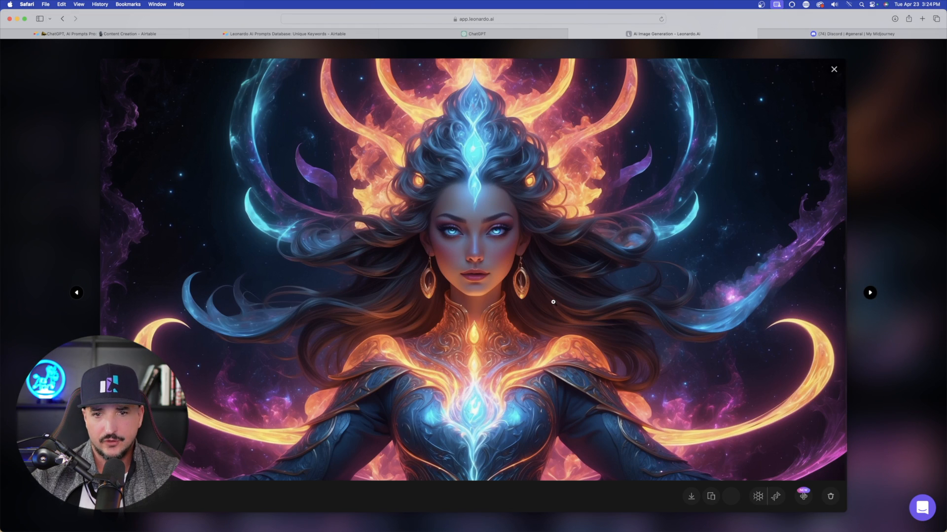
pyautogui.click(870, 293)
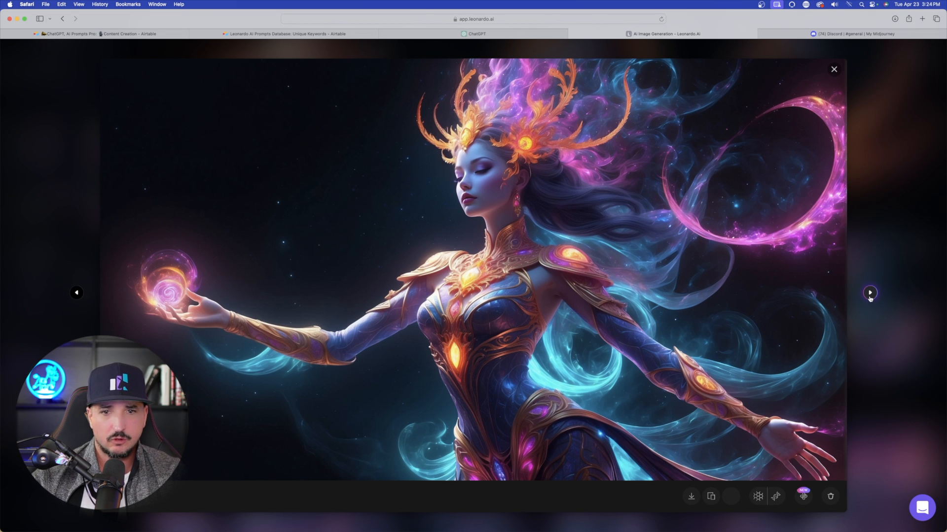
pyautogui.click(869, 292)
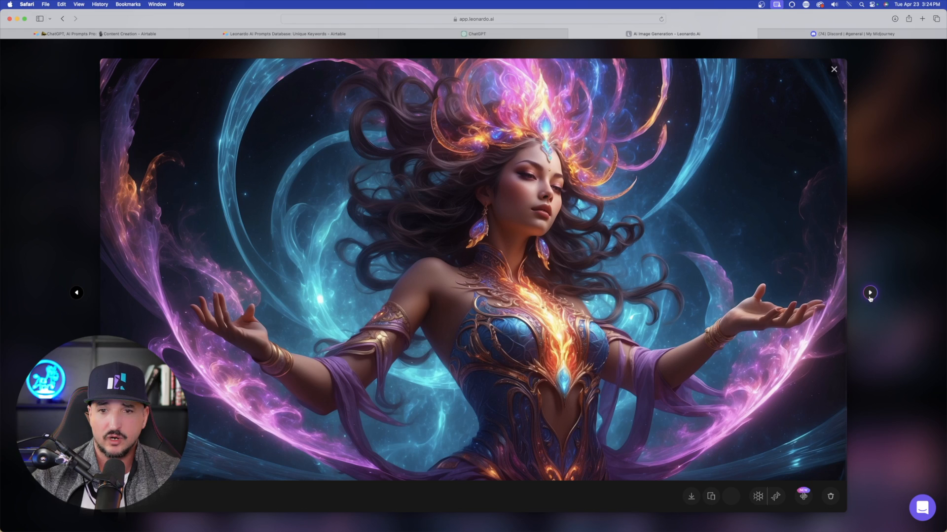
pyautogui.click(870, 293)
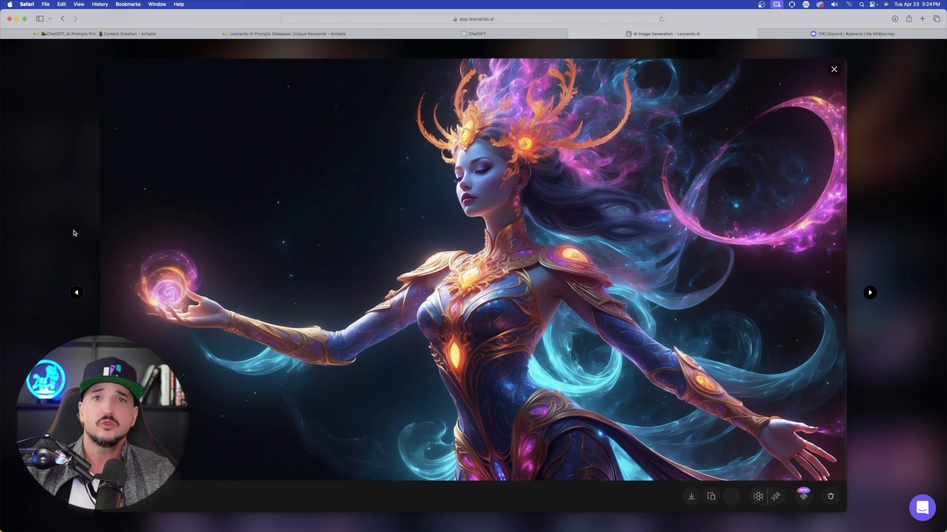
pyautogui.click(833, 69)
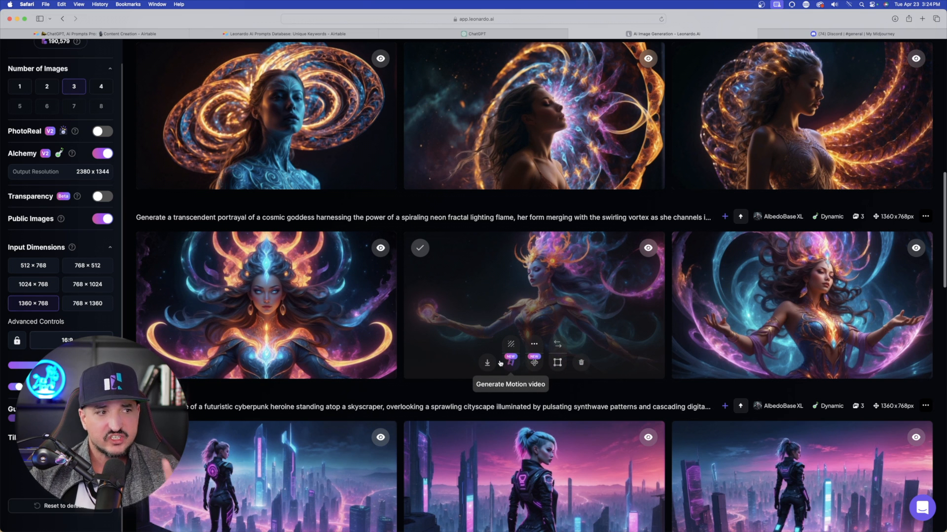
# - Scroll the generation history and view a cyberpunk heroine image at full size
pyautogui.click(510, 361)
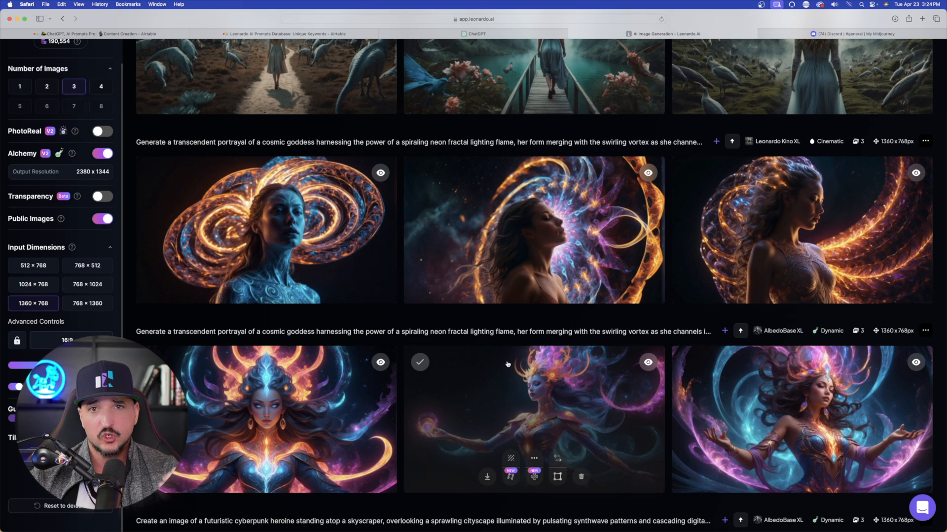
pyautogui.scroll(-3)
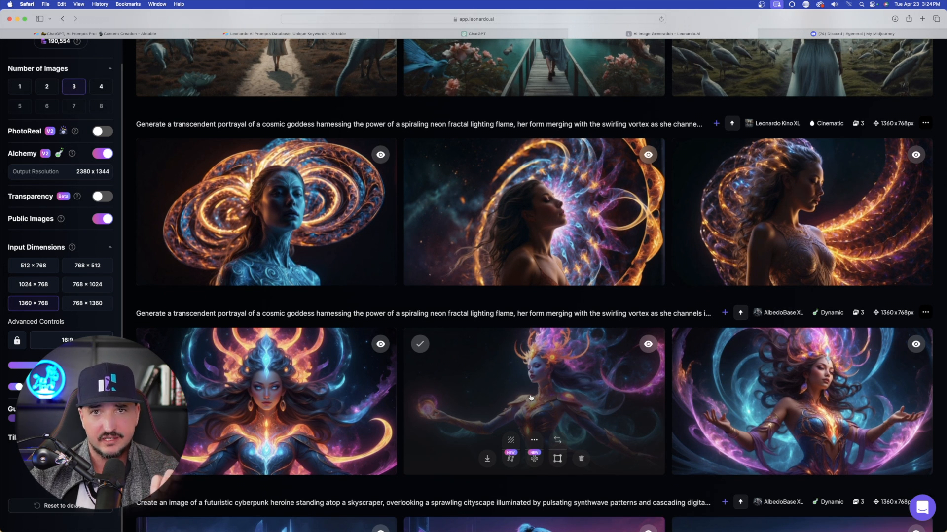
pyautogui.scroll(-3)
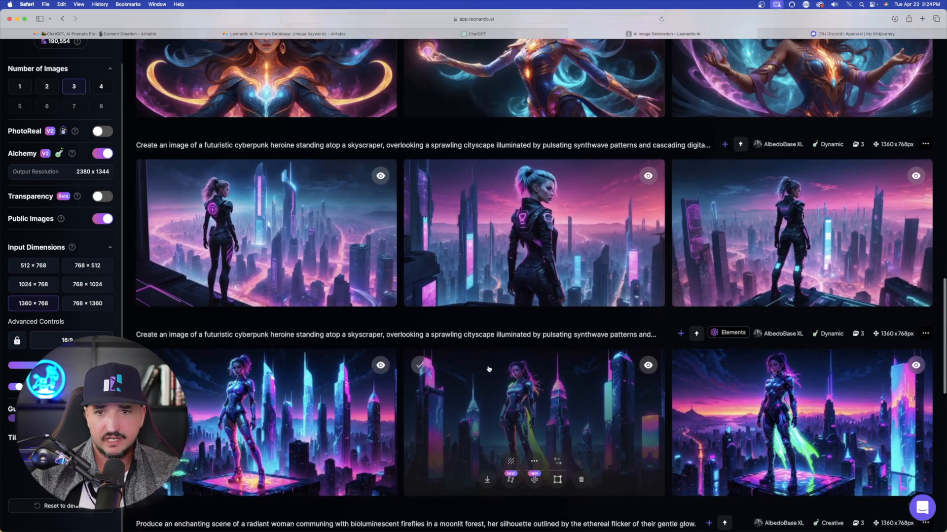
pyautogui.click(534, 233)
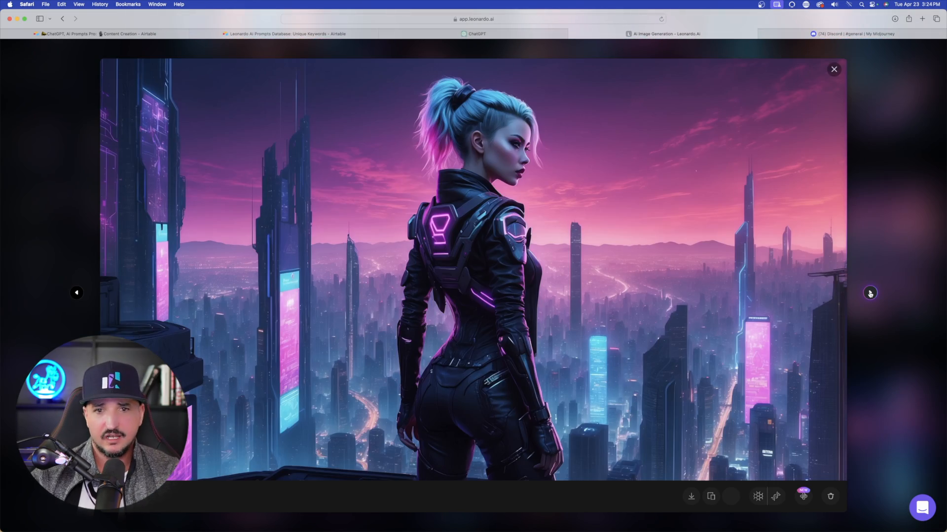
# - Step through the next cyberpunk heroine and crystal-crowned woman portraits in the viewer
pyautogui.click(833, 69)
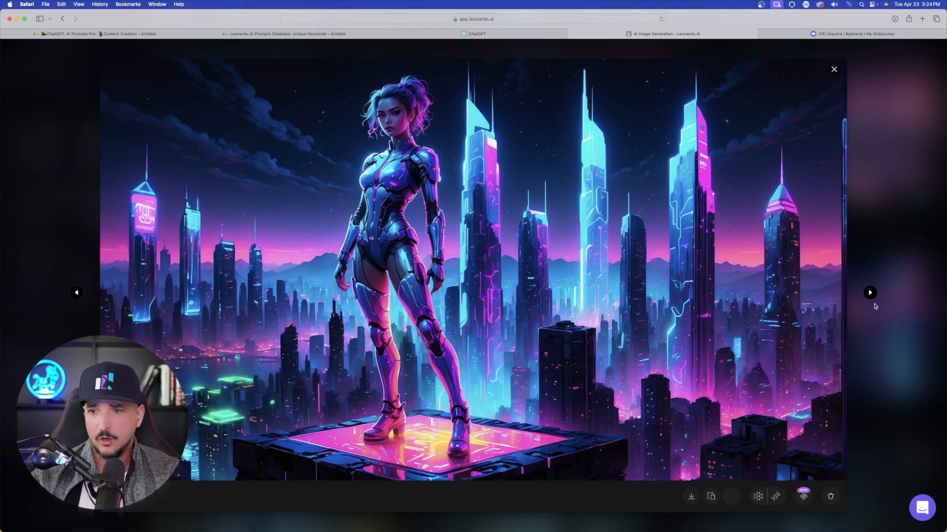
pyautogui.click(833, 69)
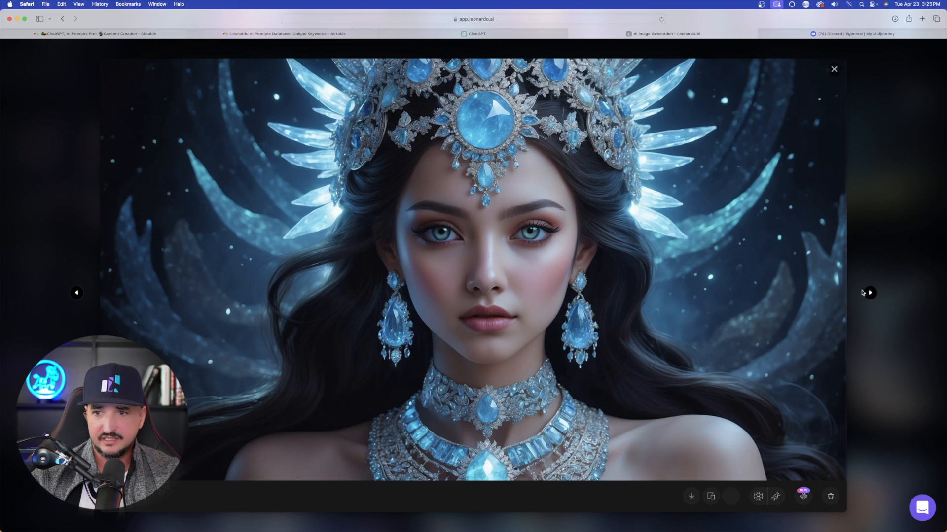
pyautogui.click(870, 293)
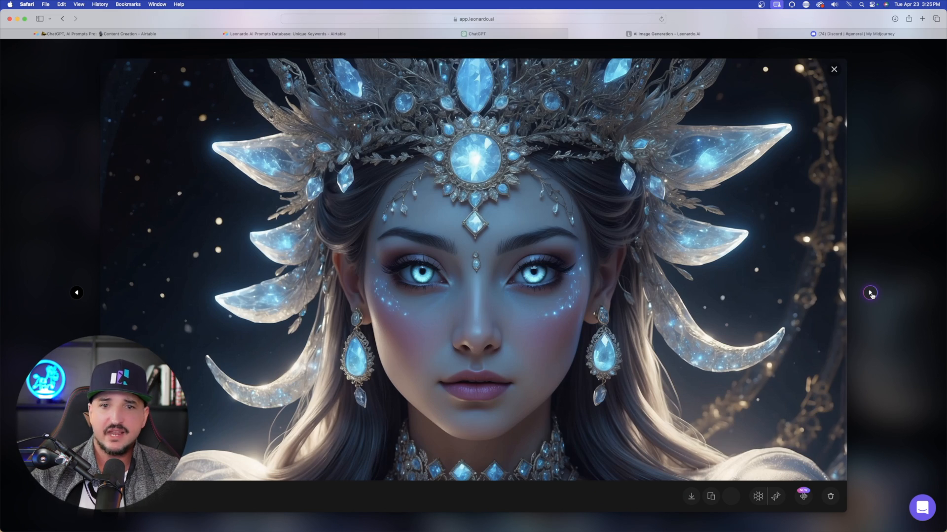
pyautogui.click(834, 69)
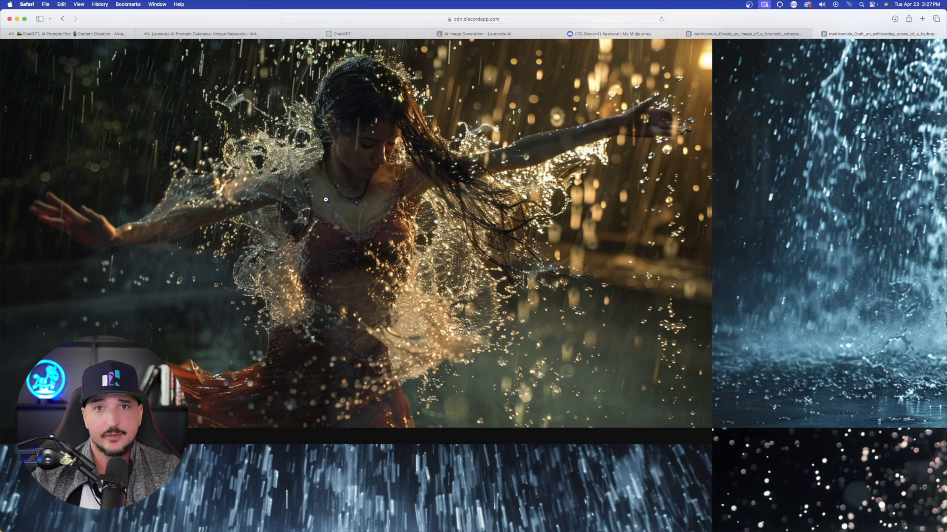
# - Return to the Discord #general tab showing the enlarged aurora dancer grid
pyautogui.click(609, 34)
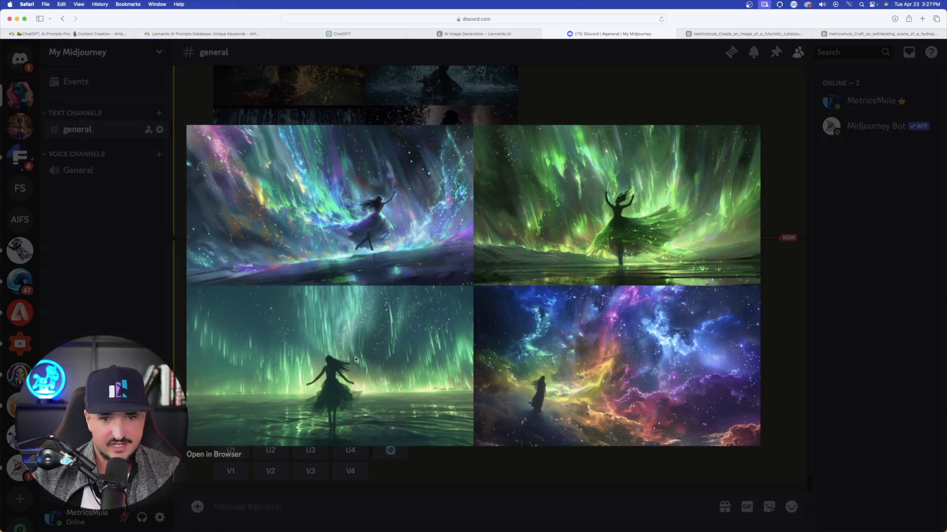